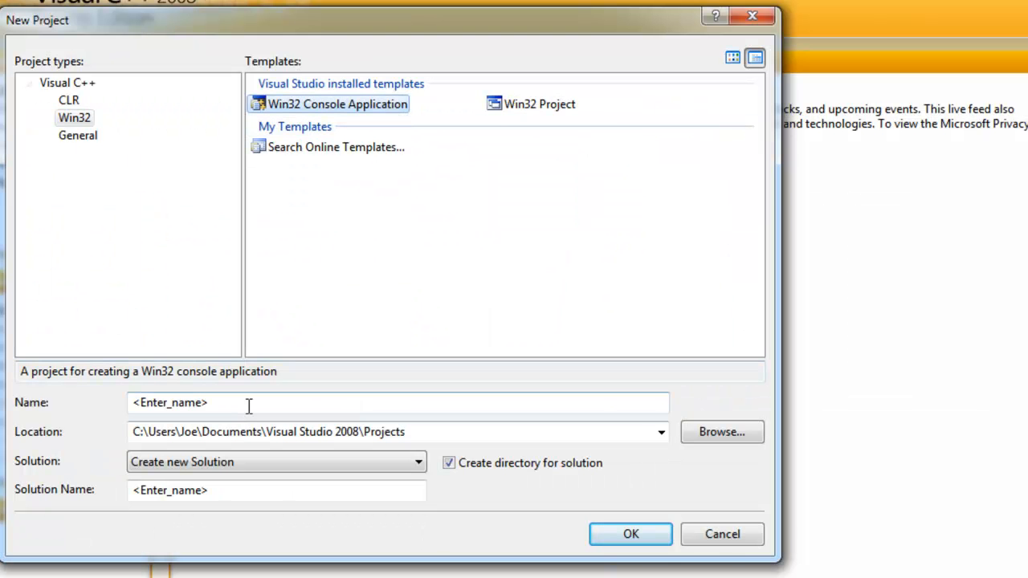
Name the new Win32 Console Application project UsingLuaInCpp and confirm.
{"action": "type", "text": "Lua"}
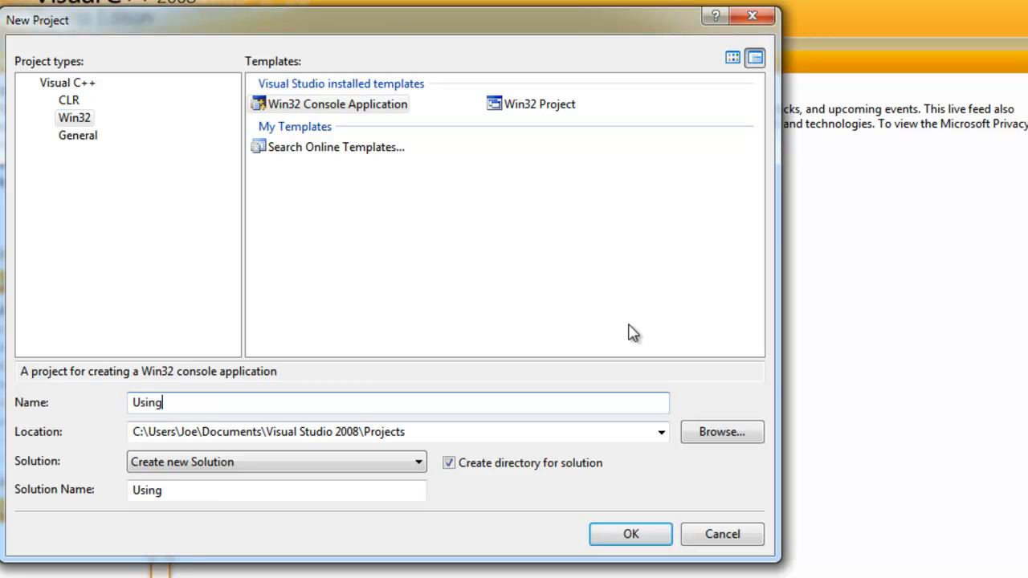
{"action": "type", "text": "LuaInCp"}
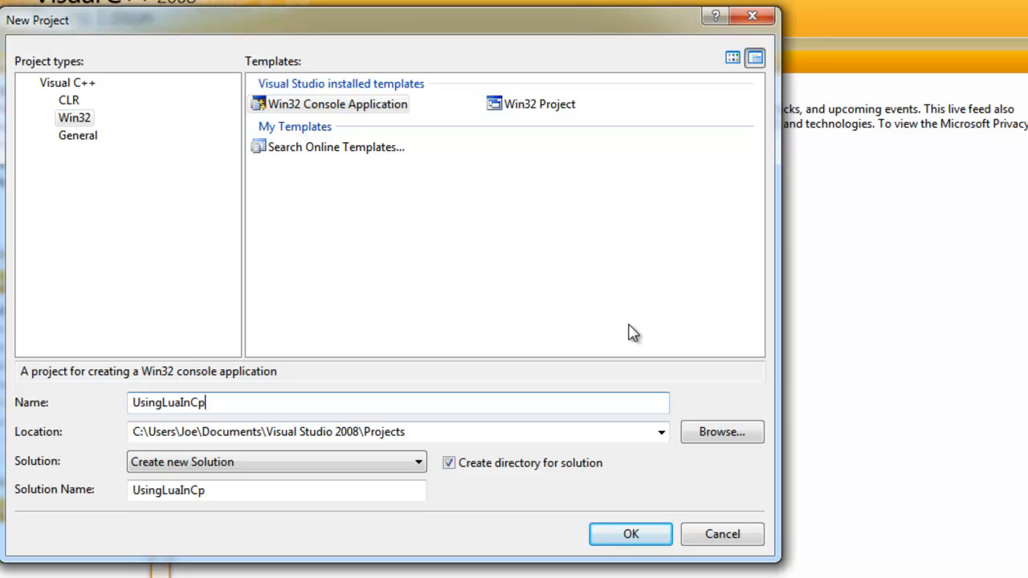
{"action": "type", "text": "p"}
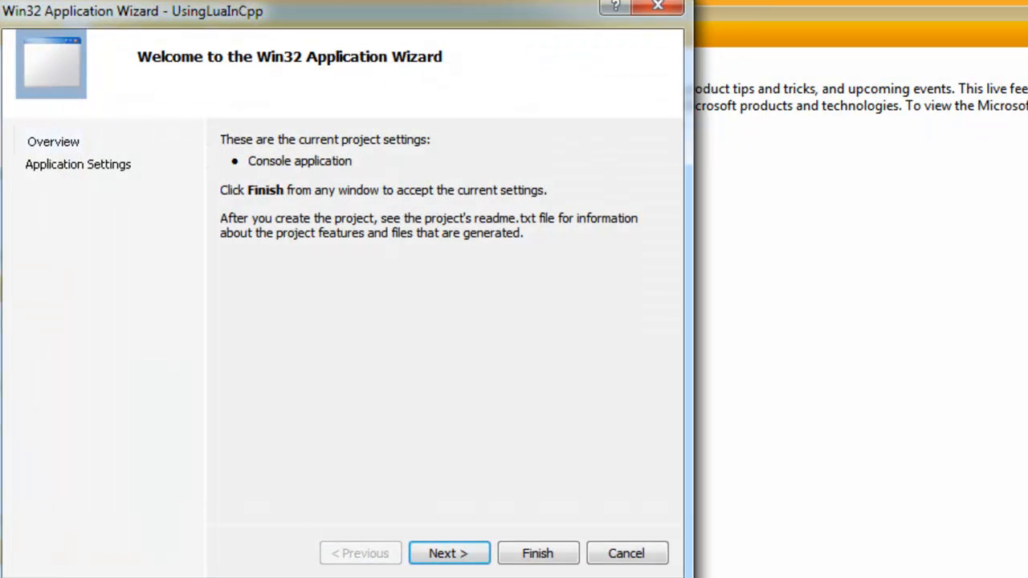
Uncheck Precompiled header on the wizard's settings page and finish the project.
{"action": "left_click", "coordinate": [449, 553]}
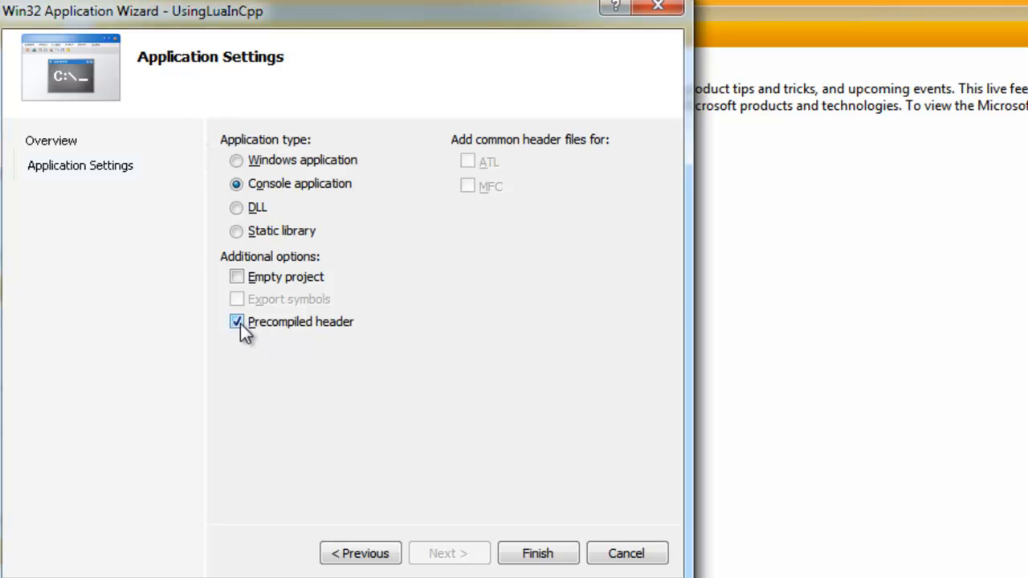
{"action": "left_click", "coordinate": [236, 321]}
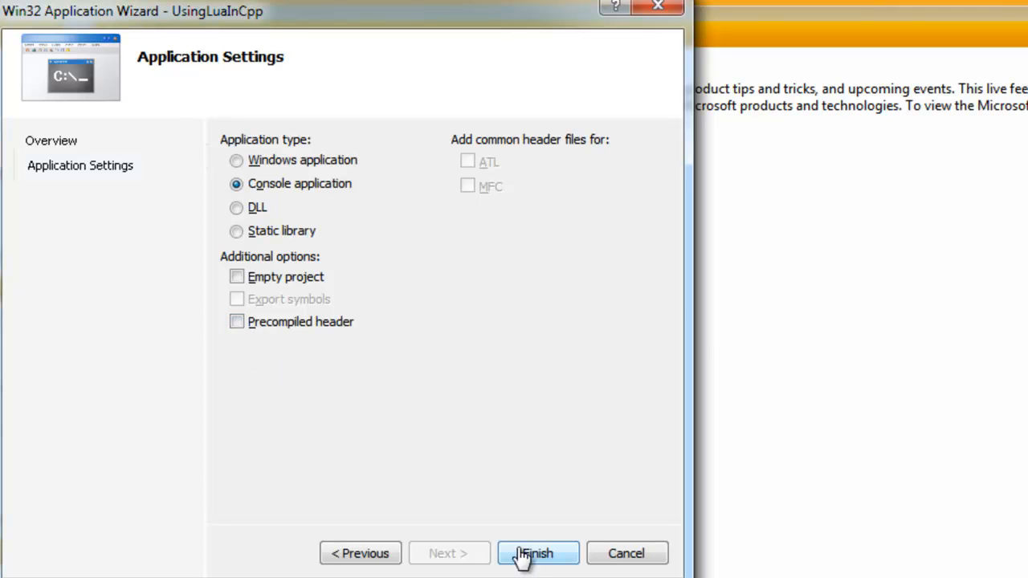
{"action": "left_click", "coordinate": [537, 553]}
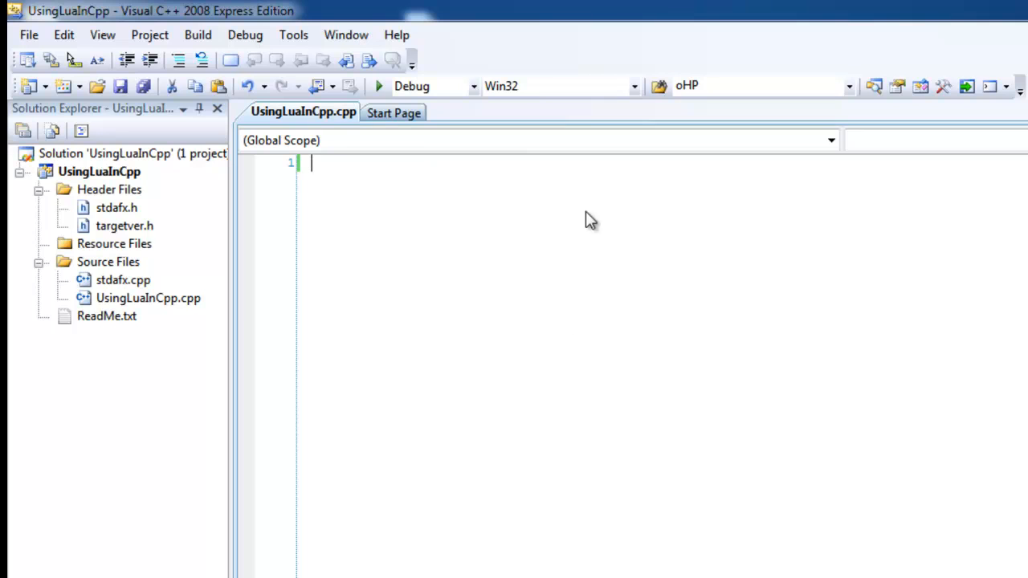
{"action": "mouse_move", "coordinate": [331, 169]}
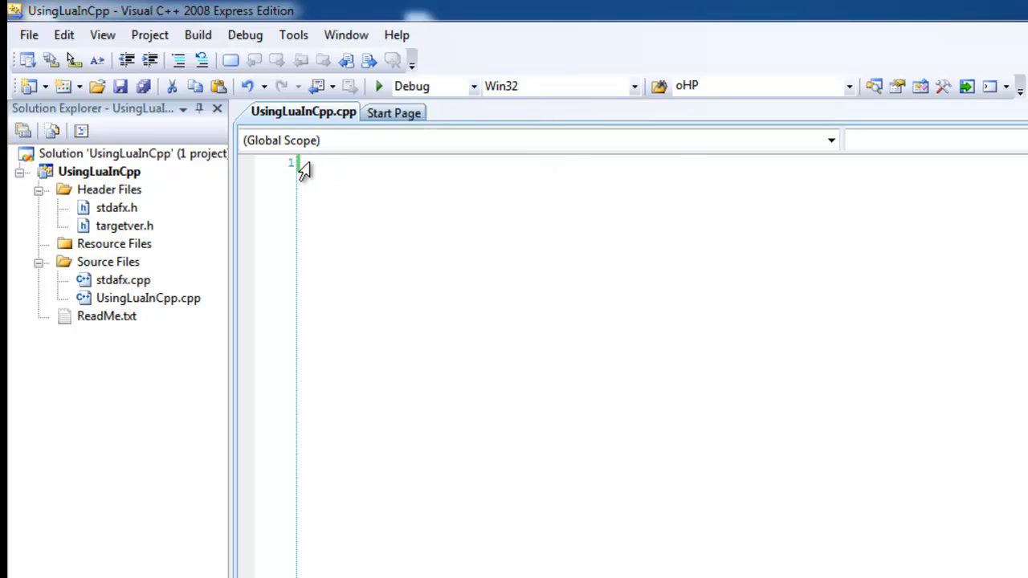
{"action": "mouse_move", "coordinate": [316, 164]}
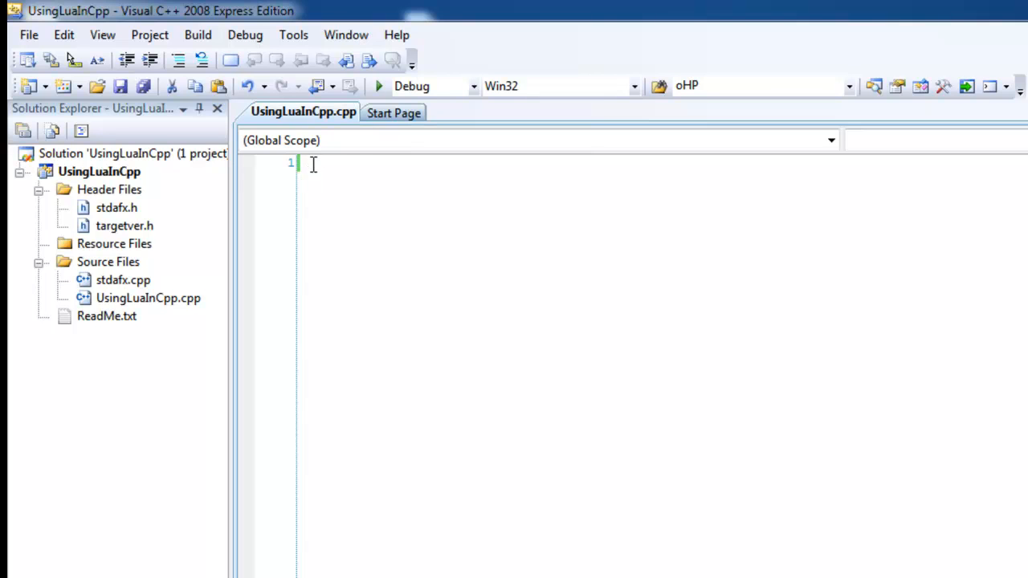
{"action": "mouse_move", "coordinate": [357, 171]}
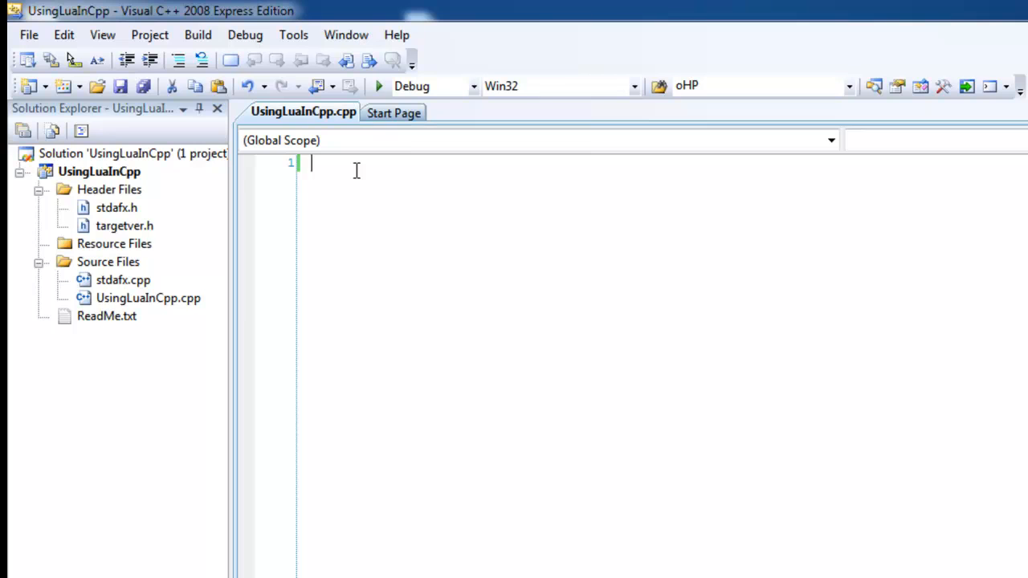
{"action": "mouse_move", "coordinate": [389, 257]}
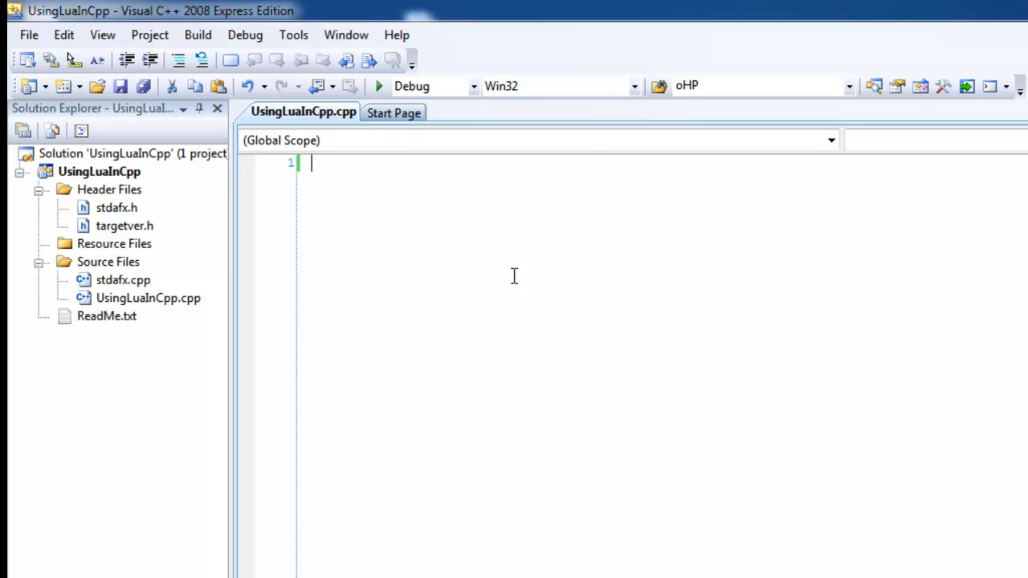
{"action": "mouse_move", "coordinate": [500, 224]}
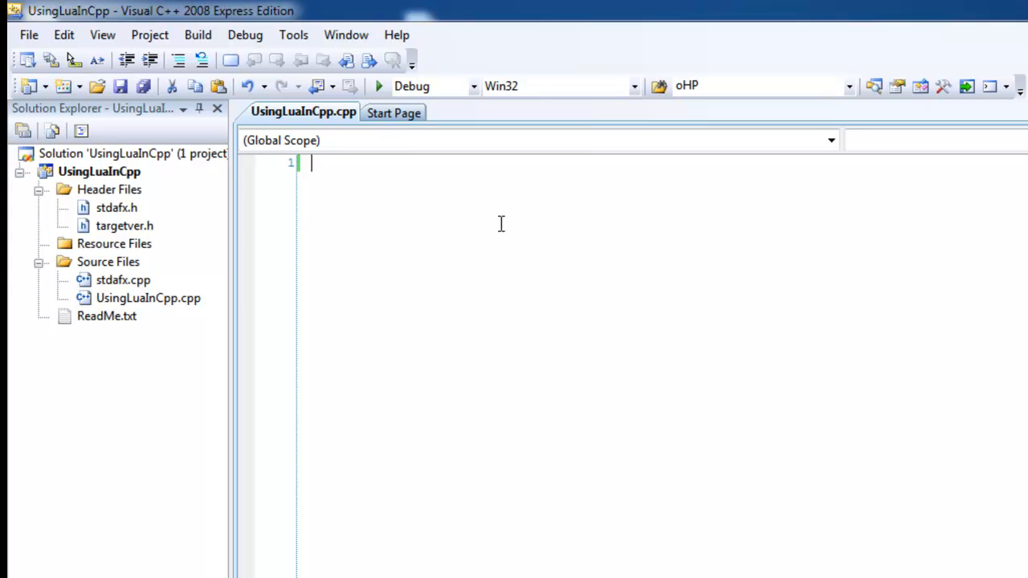
Show the Include files list under Tools > Options > VC++ Directories.
{"action": "left_click", "coordinate": [294, 35]}
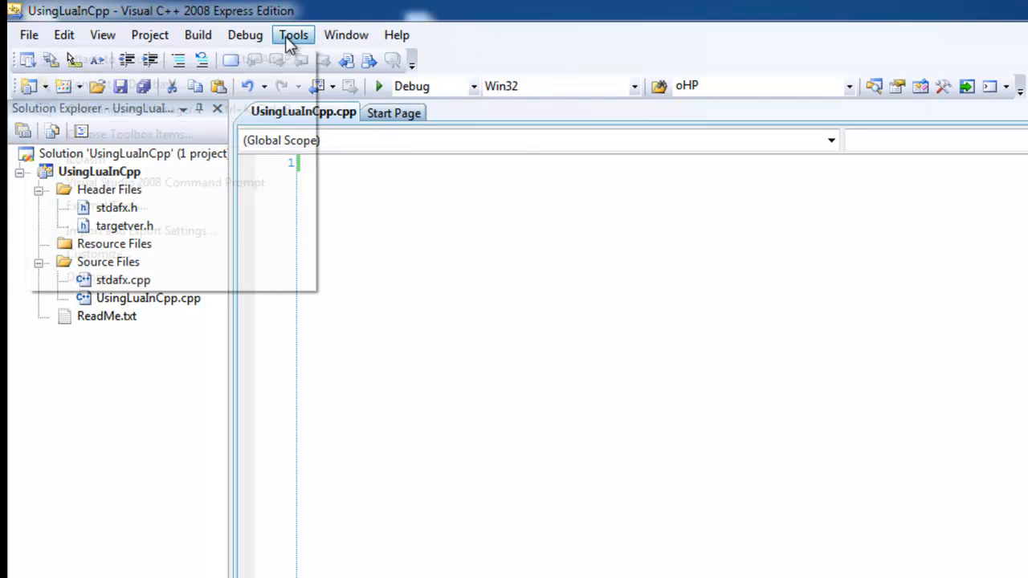
{"action": "left_click", "coordinate": [292, 34]}
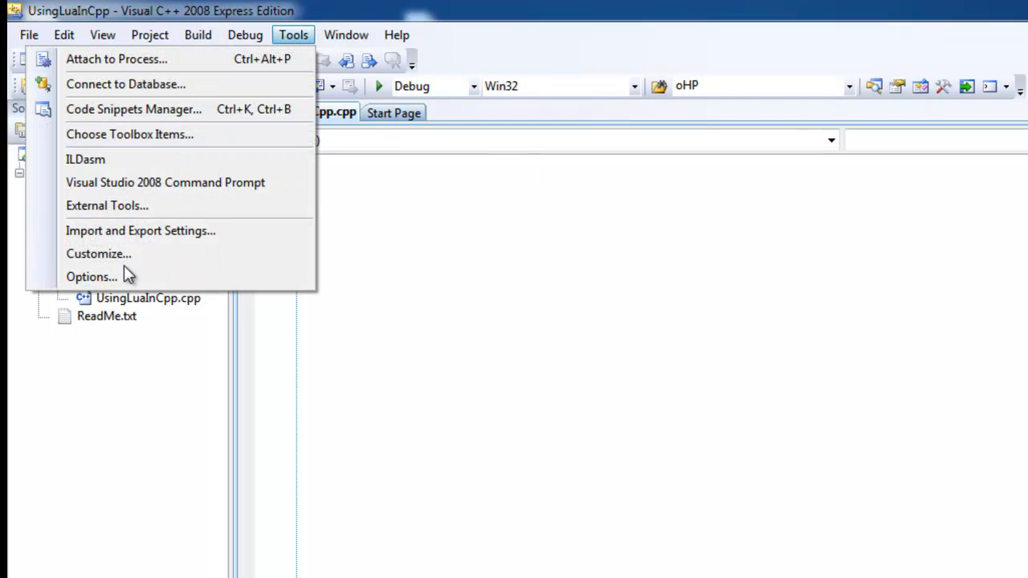
{"action": "left_click", "coordinate": [91, 276]}
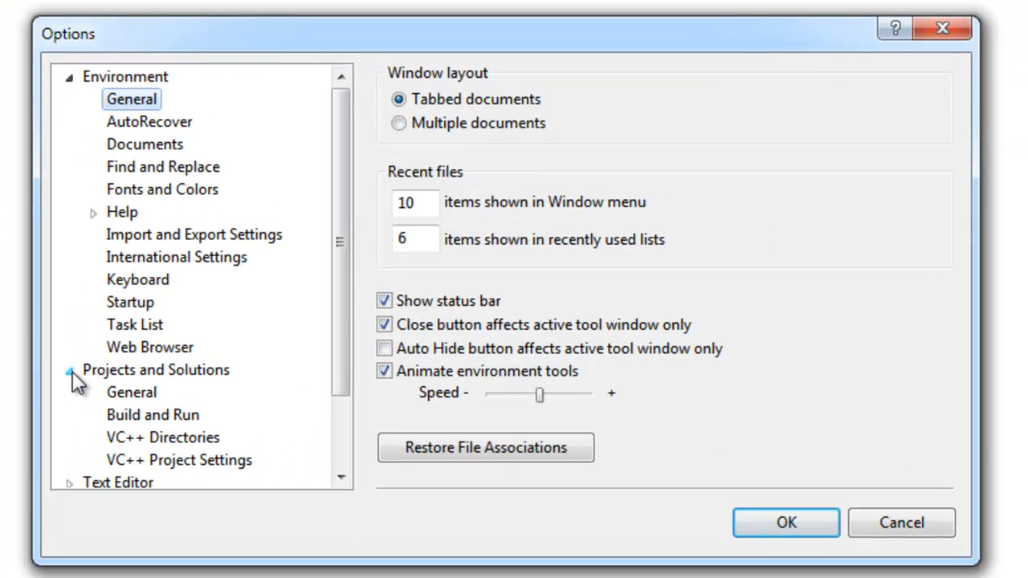
{"action": "left_click", "coordinate": [162, 437]}
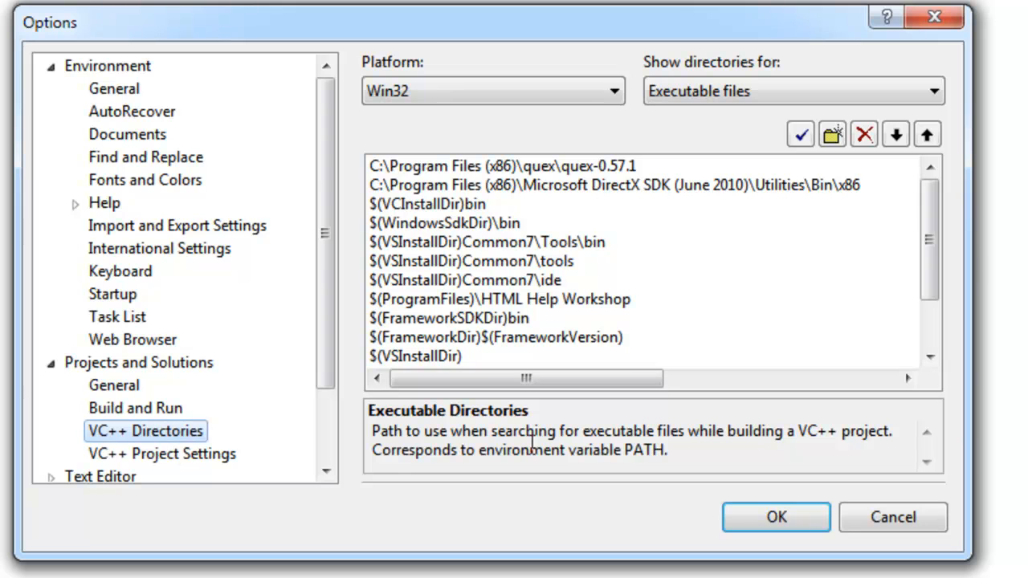
{"action": "mouse_move", "coordinate": [651, 120]}
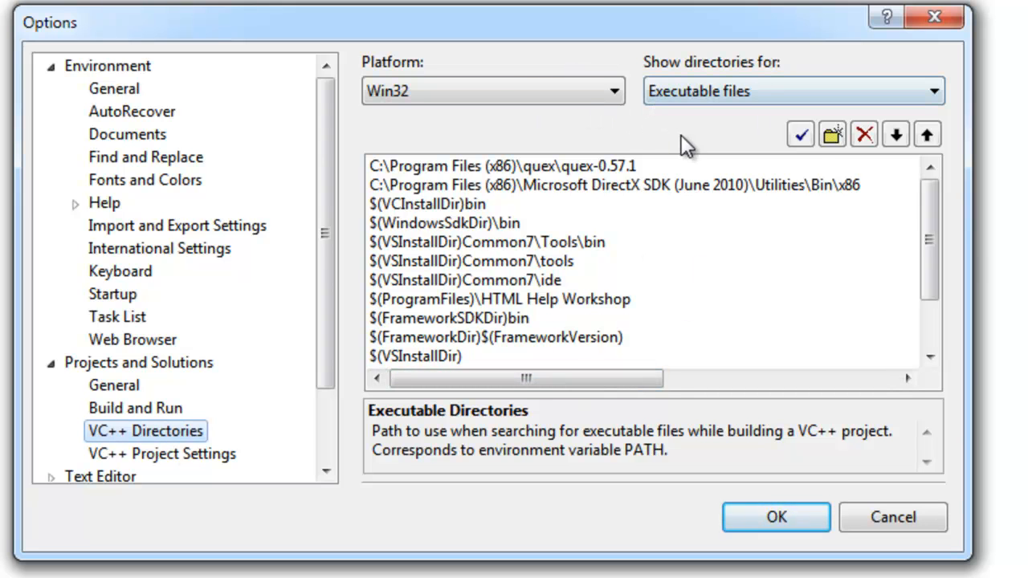
{"action": "mouse_move", "coordinate": [692, 132]}
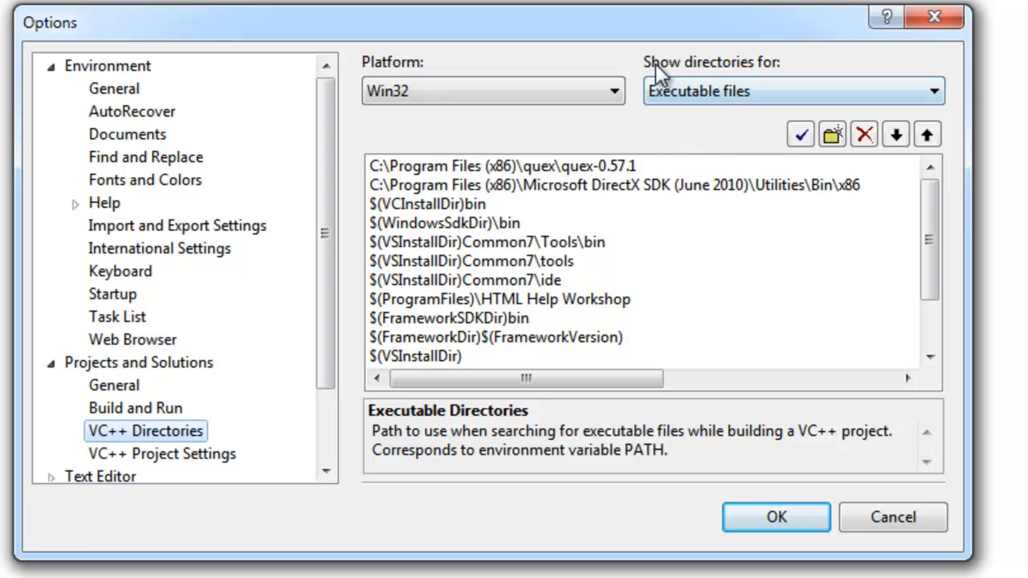
{"action": "left_click", "coordinate": [791, 91]}
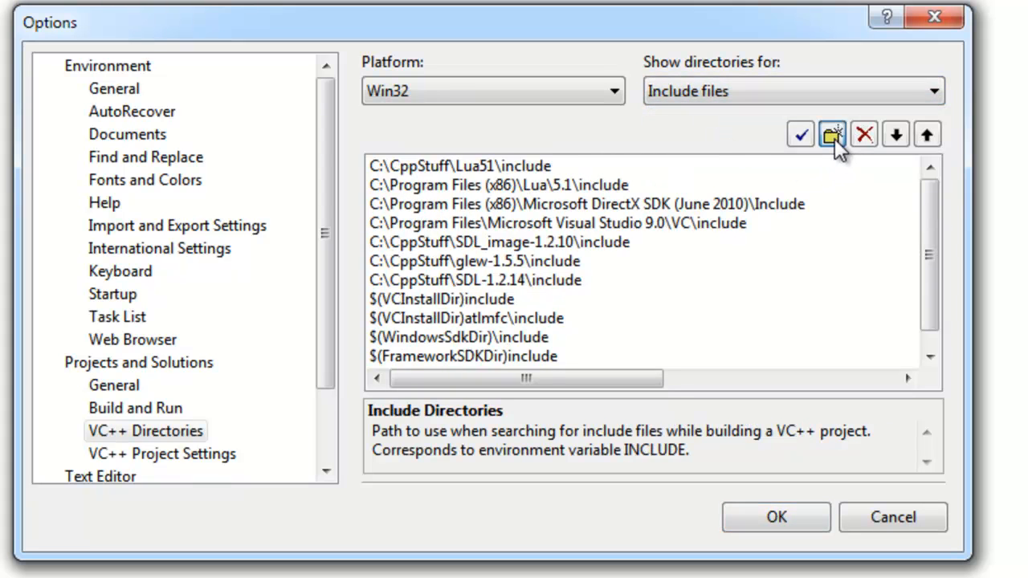
Add a new include directory line and type the path C:/Program Files(x86)/Lua.
{"action": "left_click", "coordinate": [833, 134]}
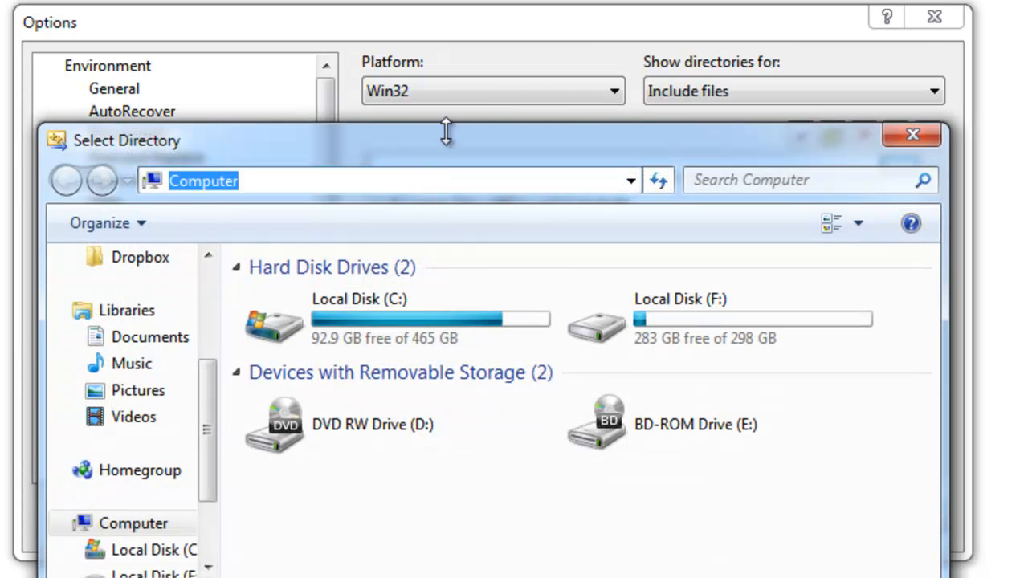
{"action": "type", "text": "C:/Pro"}
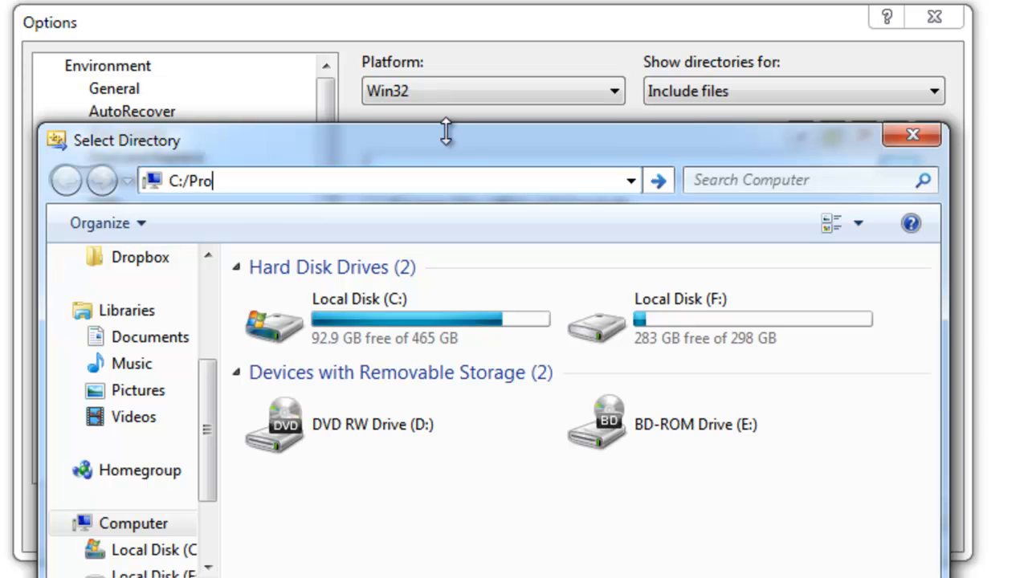
{"action": "type", "text": "gram File"}
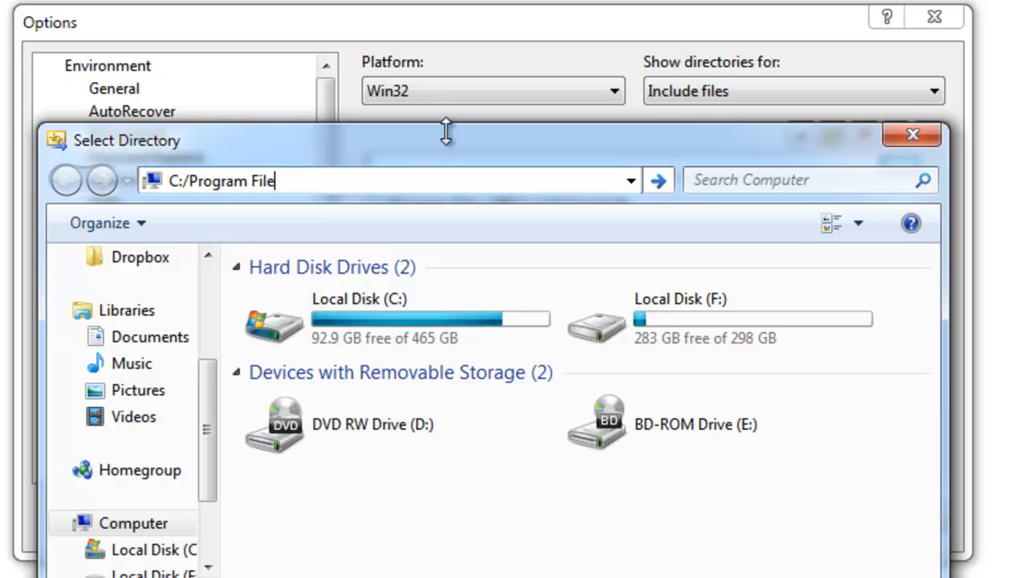
{"action": "type", "text": "s(x8"}
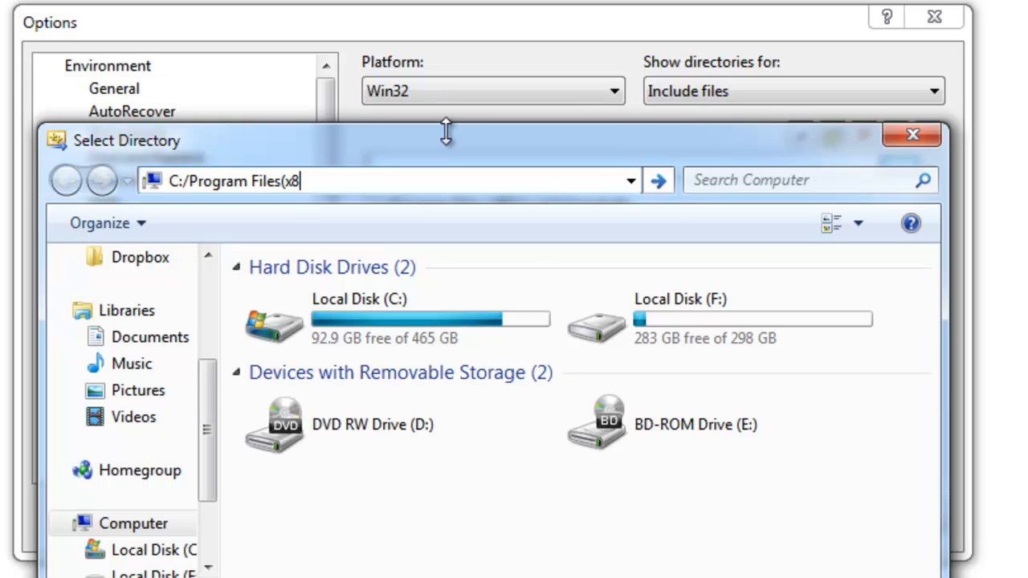
{"action": "type", "text": "6)"}
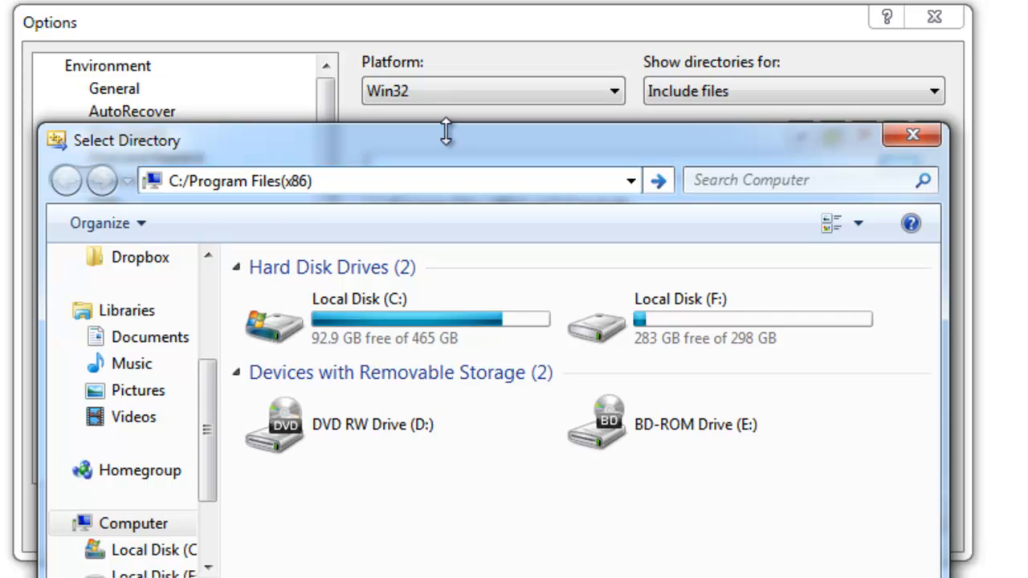
{"action": "type", "text": "/Lua"}
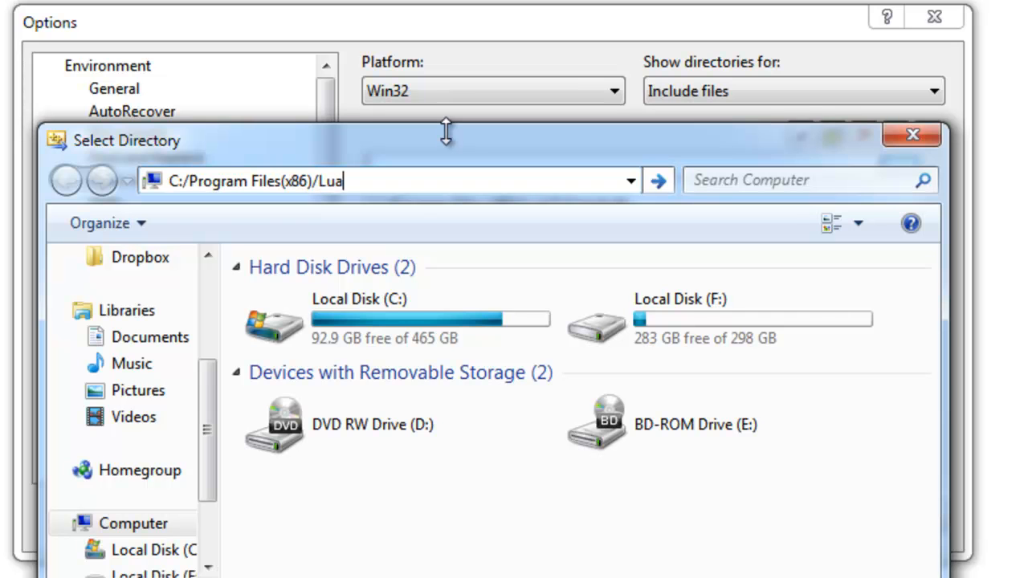
Browse to Lua\5.1\include, select it, and delete the duplicate include entry.
{"action": "left_click", "coordinate": [658, 180]}
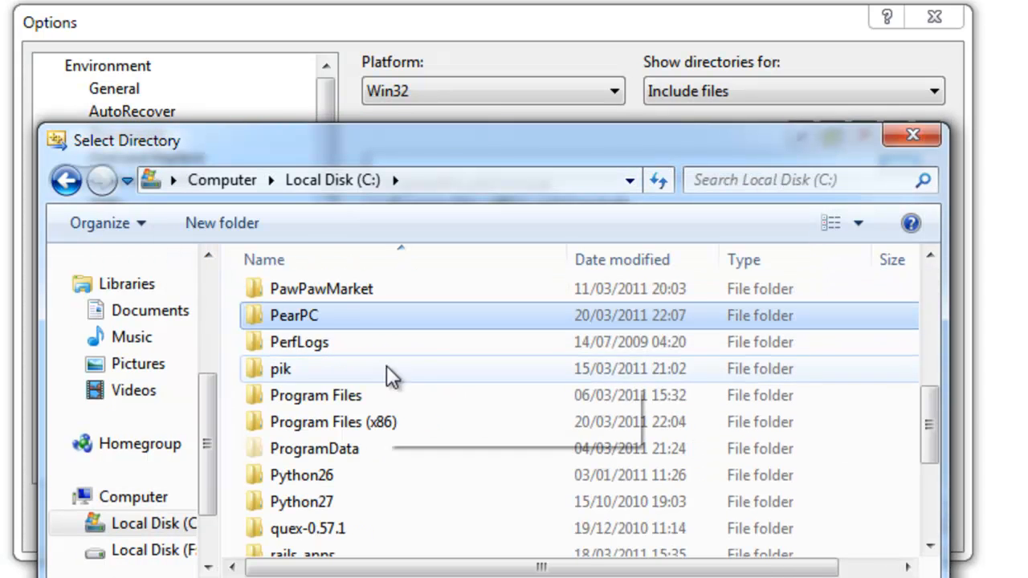
{"action": "double_click", "coordinate": [334, 421]}
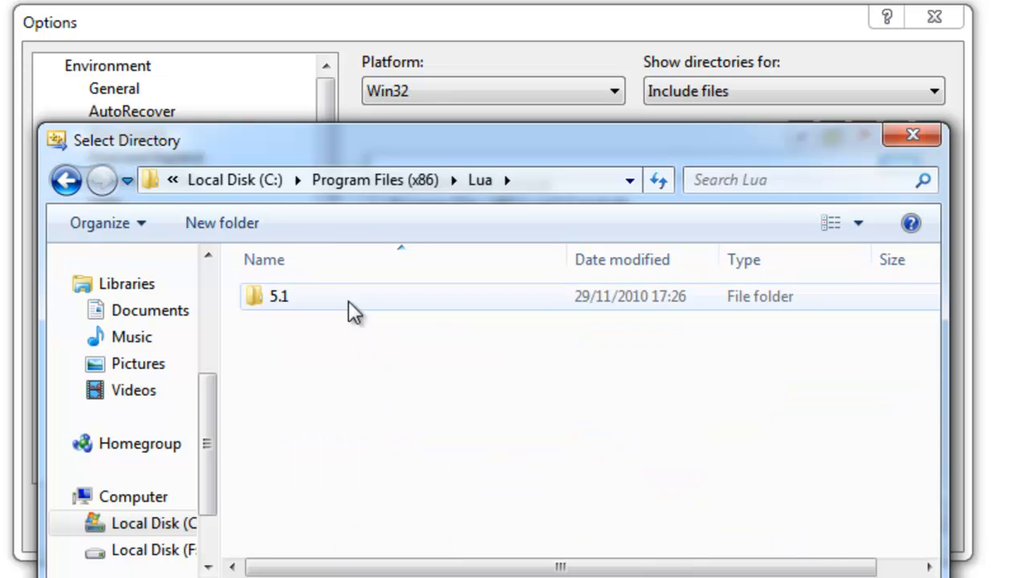
{"action": "double_click", "coordinate": [278, 297]}
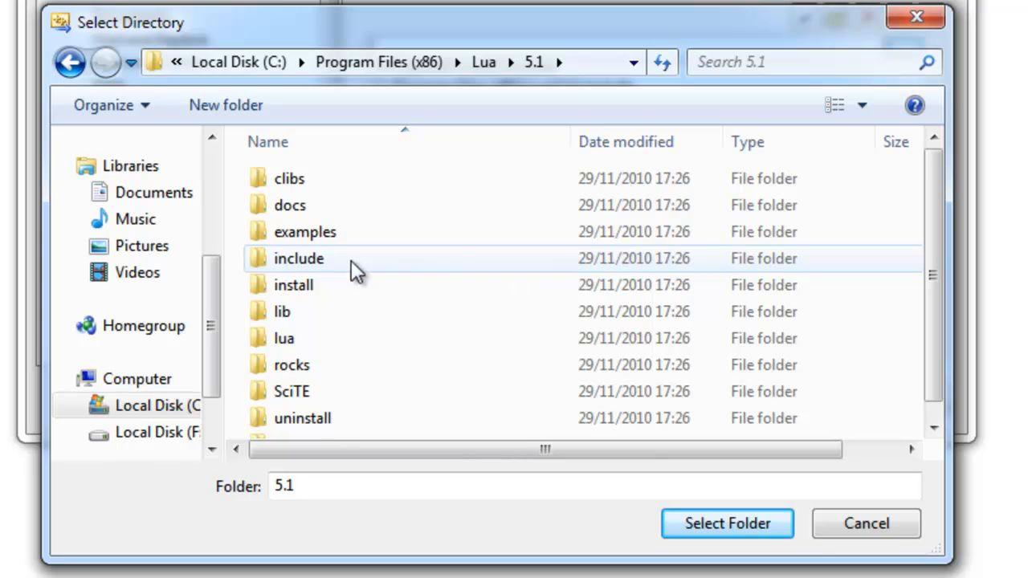
{"action": "left_click", "coordinate": [299, 258]}
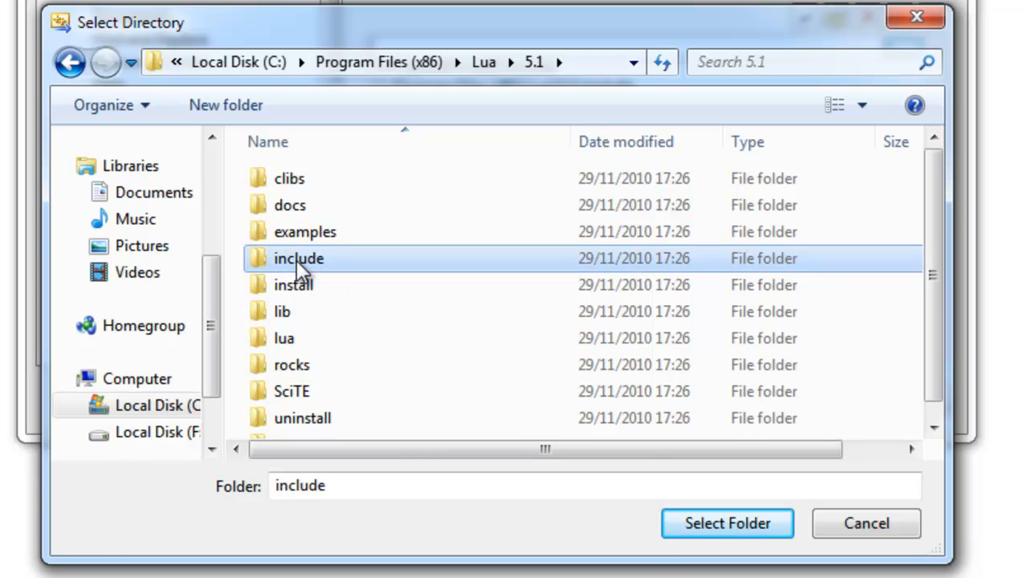
{"action": "left_click", "coordinate": [727, 523]}
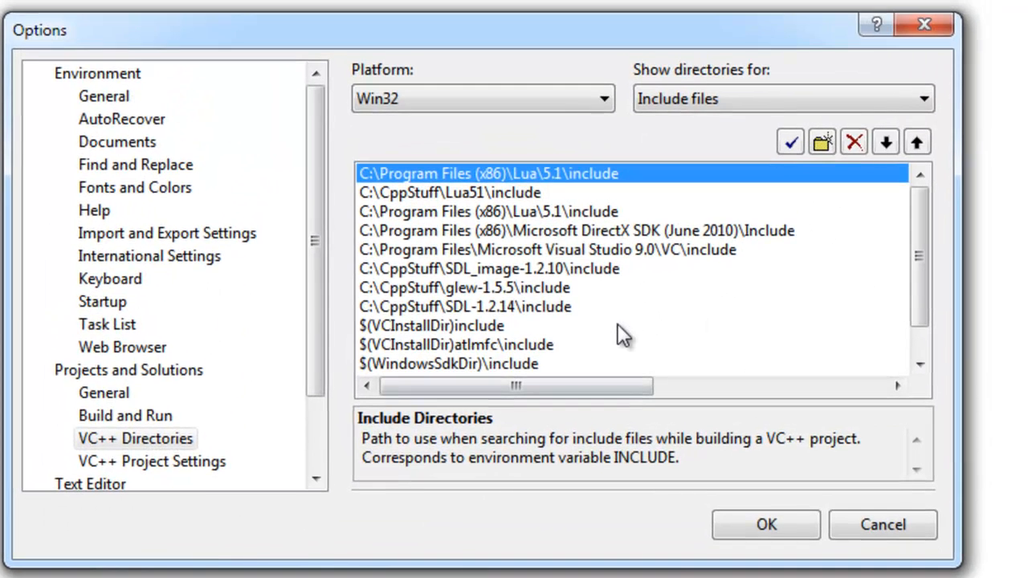
{"action": "left_click", "coordinate": [854, 142]}
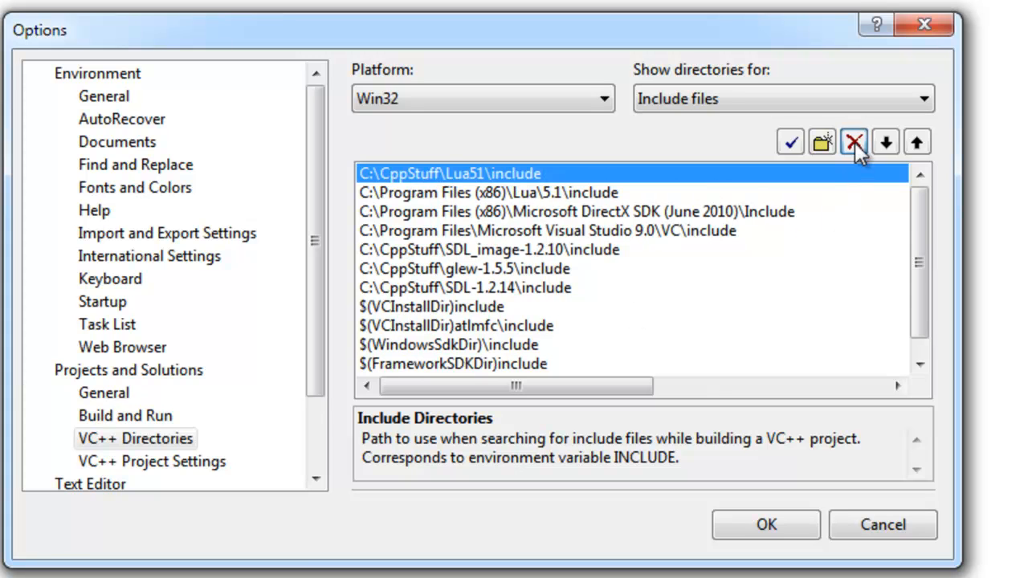
Under Library files, add C:\Program Files (x86)\Lua\5.1\lib and delete the duplicate line.
{"action": "left_click", "coordinate": [784, 98]}
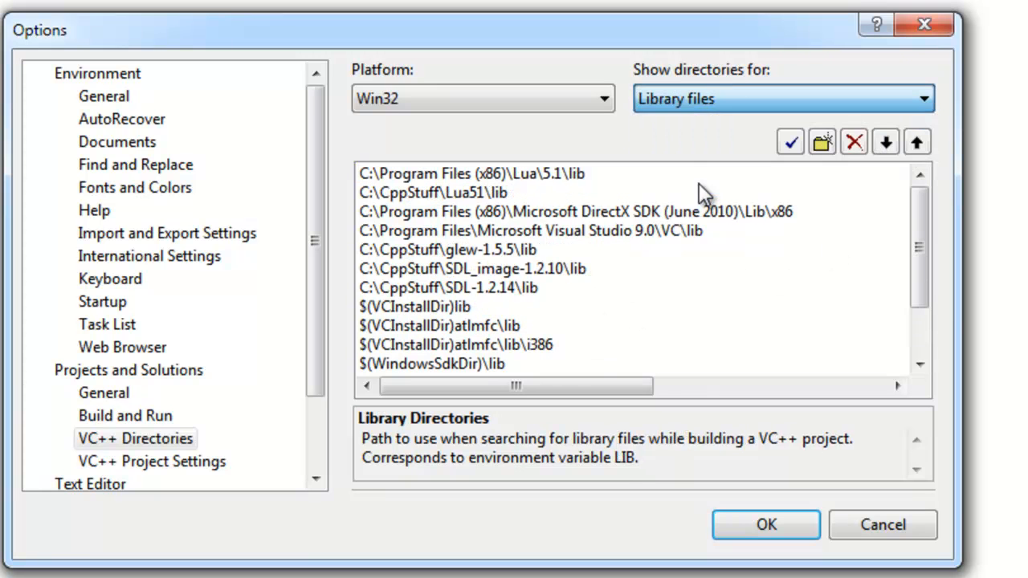
{"action": "left_click", "coordinate": [821, 142]}
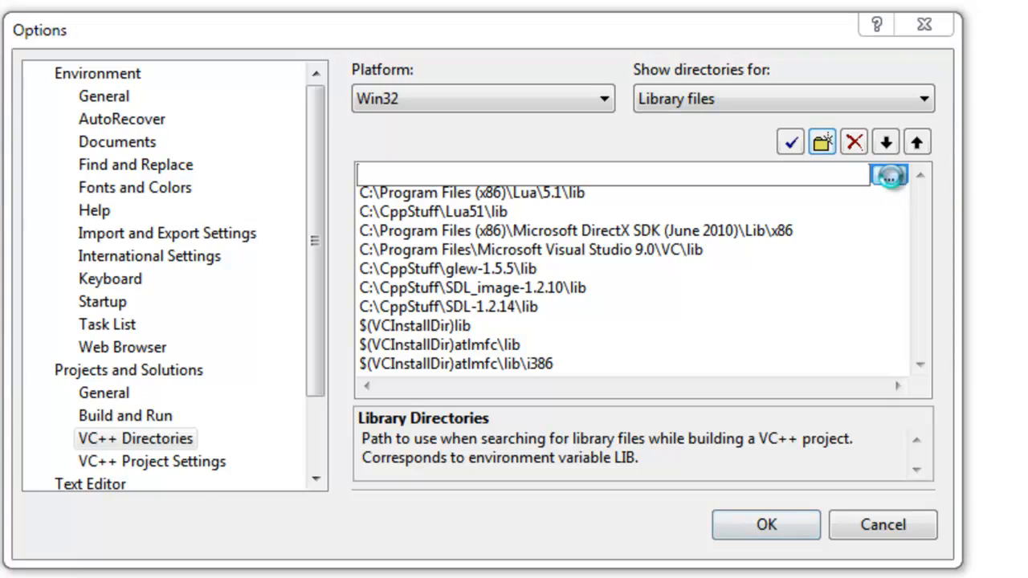
{"action": "left_click", "coordinate": [821, 141]}
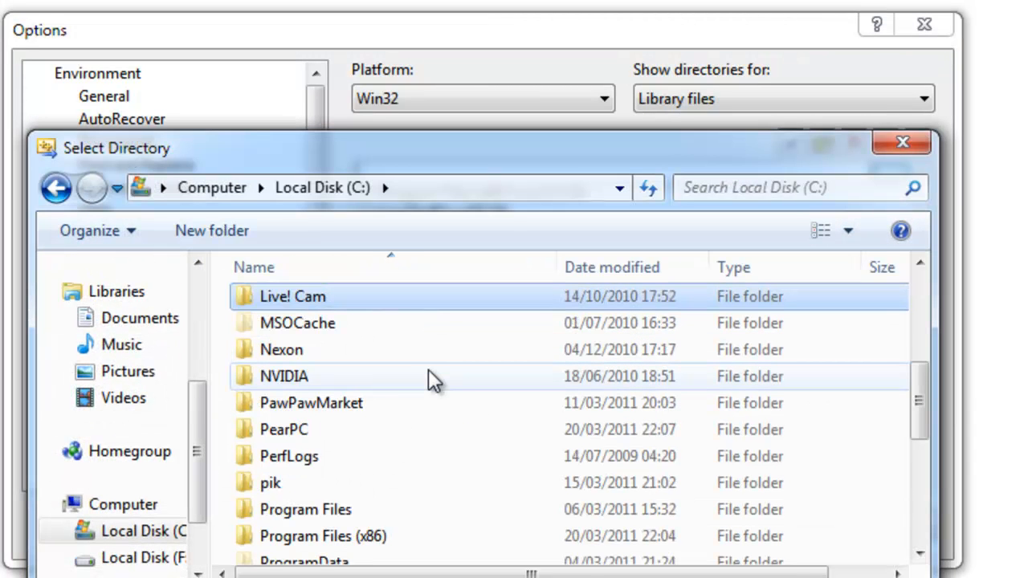
{"action": "left_click", "coordinate": [271, 483]}
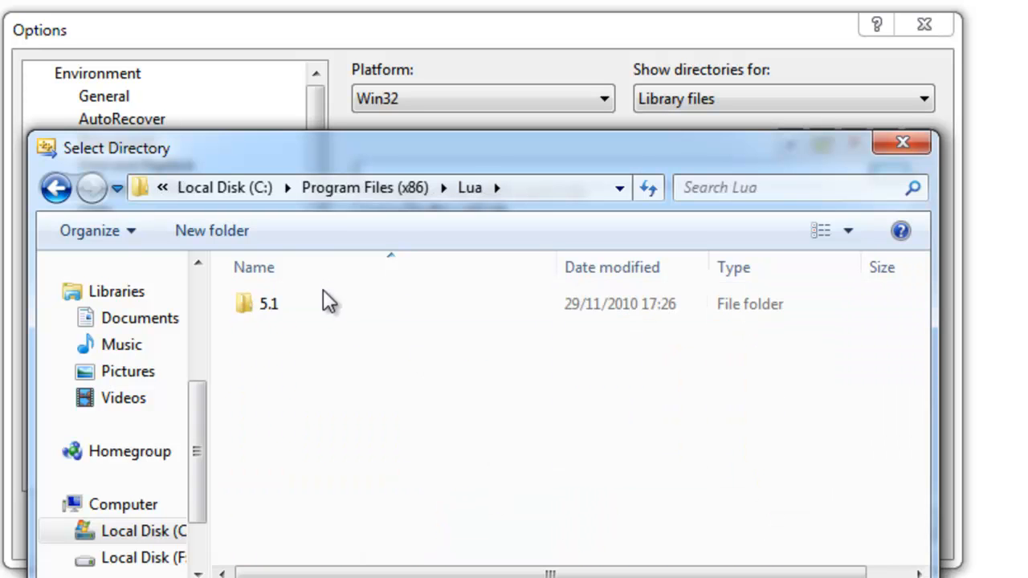
{"action": "double_click", "coordinate": [268, 304]}
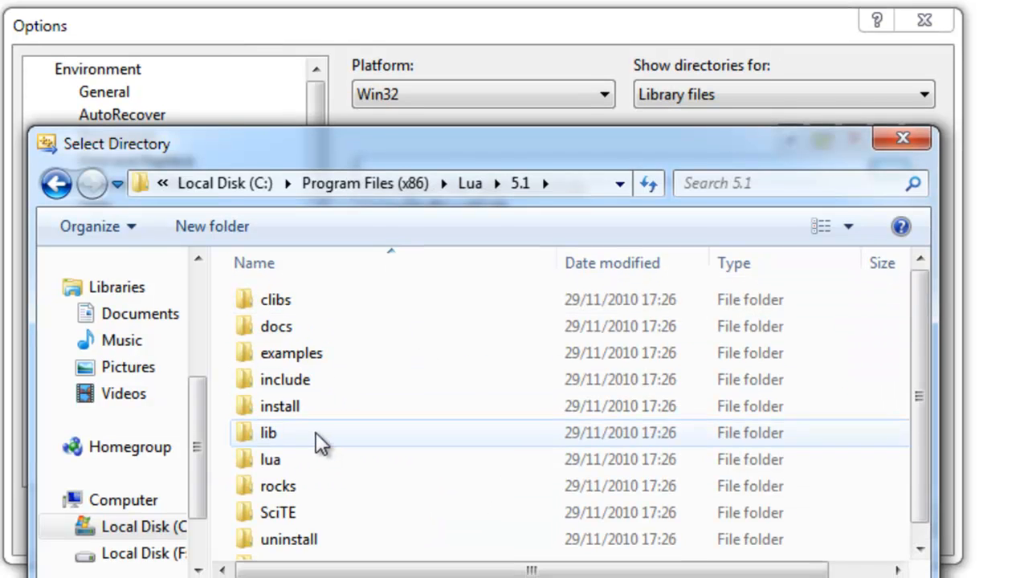
{"action": "left_click", "coordinate": [268, 432]}
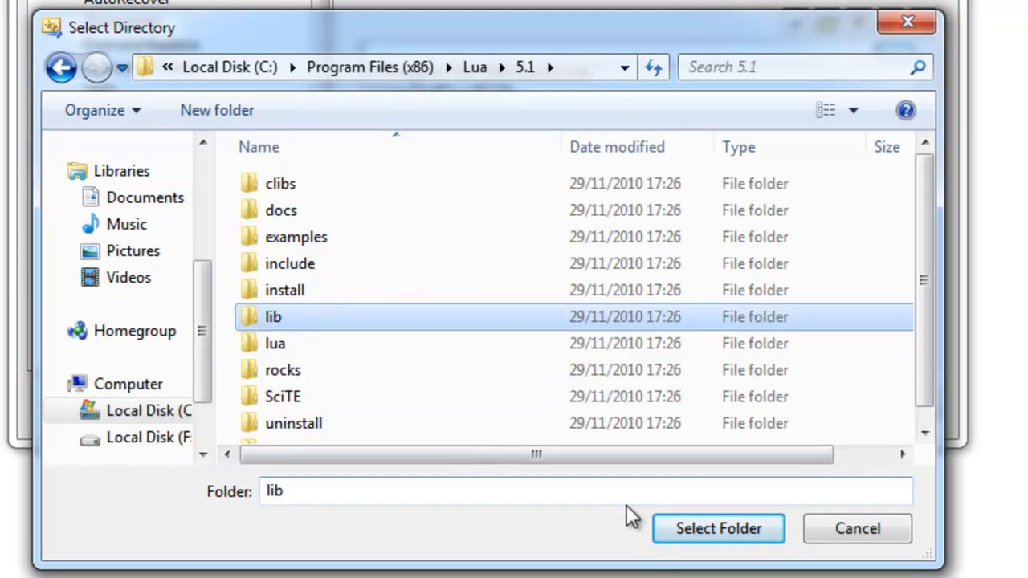
{"action": "left_click", "coordinate": [717, 529]}
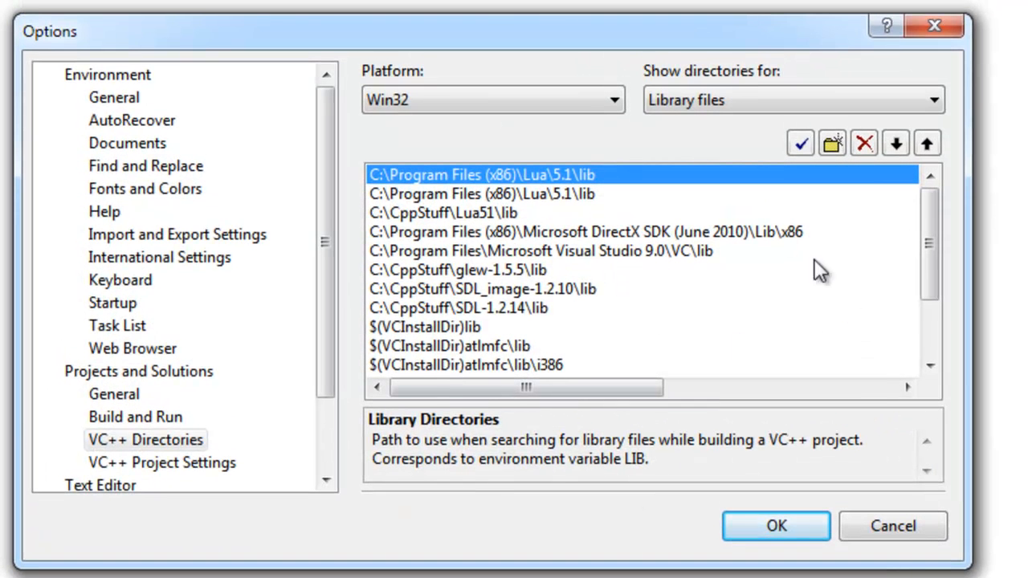
{"action": "mouse_move", "coordinate": [863, 143]}
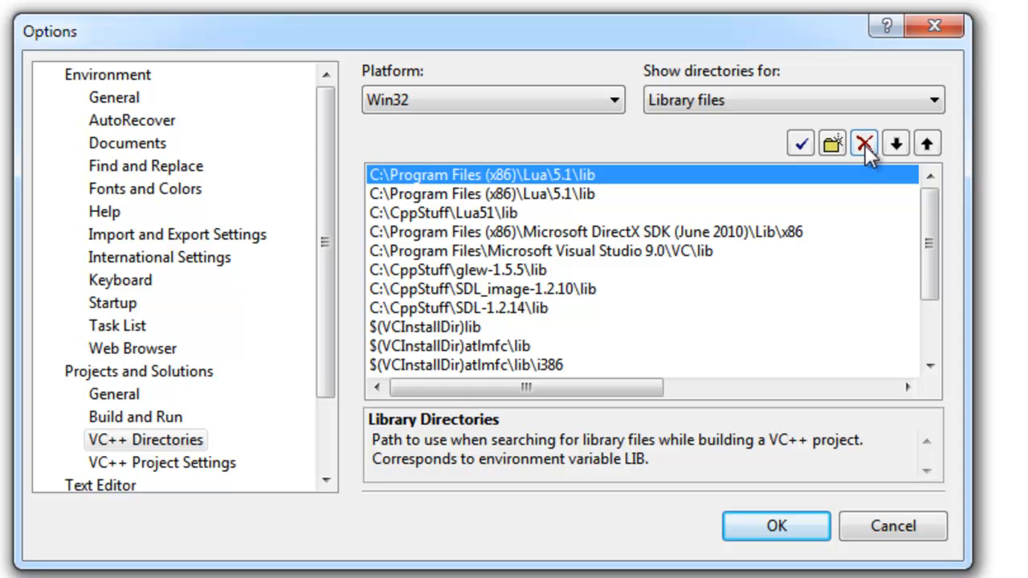
{"action": "left_click", "coordinate": [864, 143]}
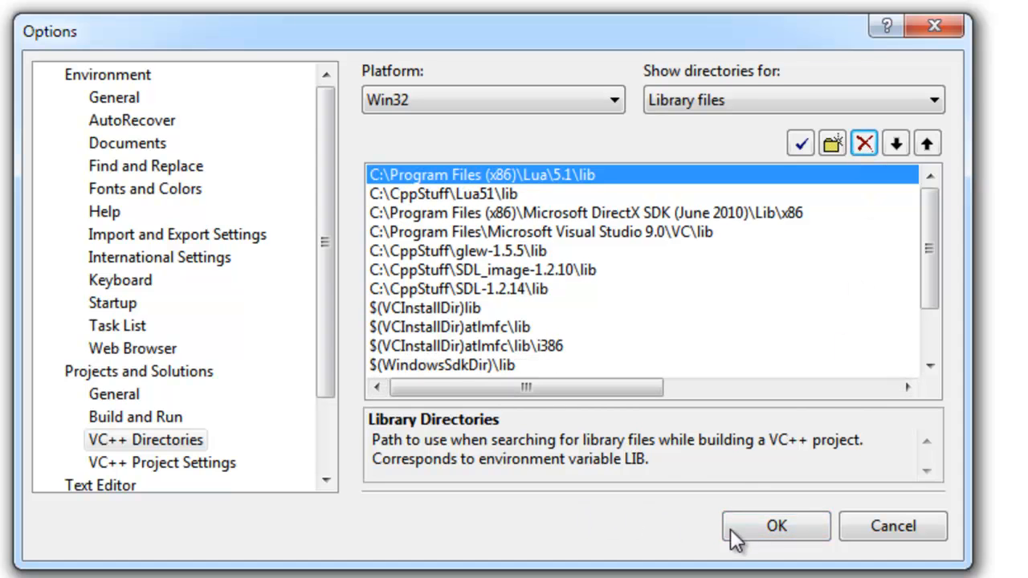
Save the directory settings, close Options, and move into the source editor.
{"action": "left_click", "coordinate": [776, 527]}
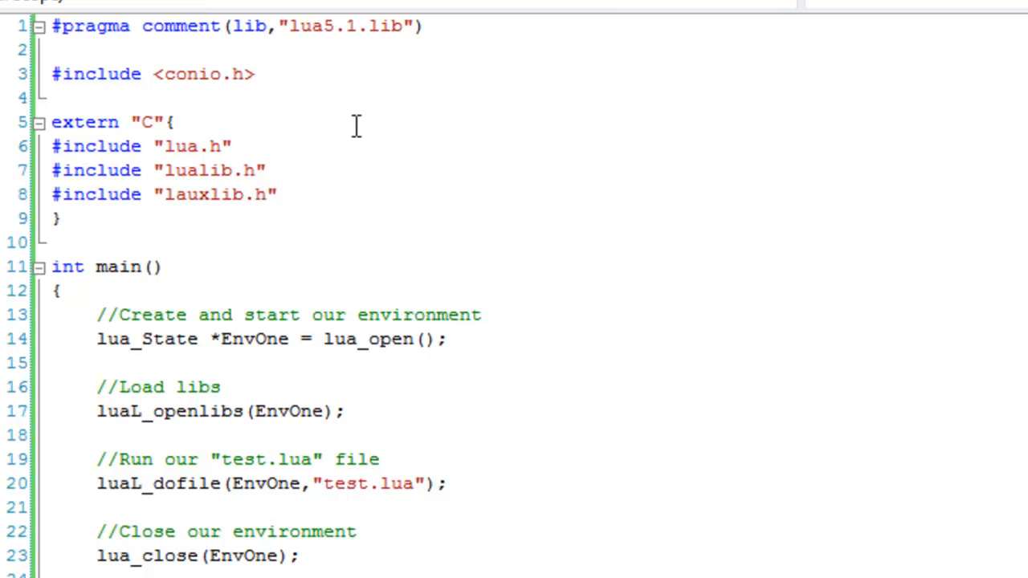
{"action": "mouse_move", "coordinate": [125, 74]}
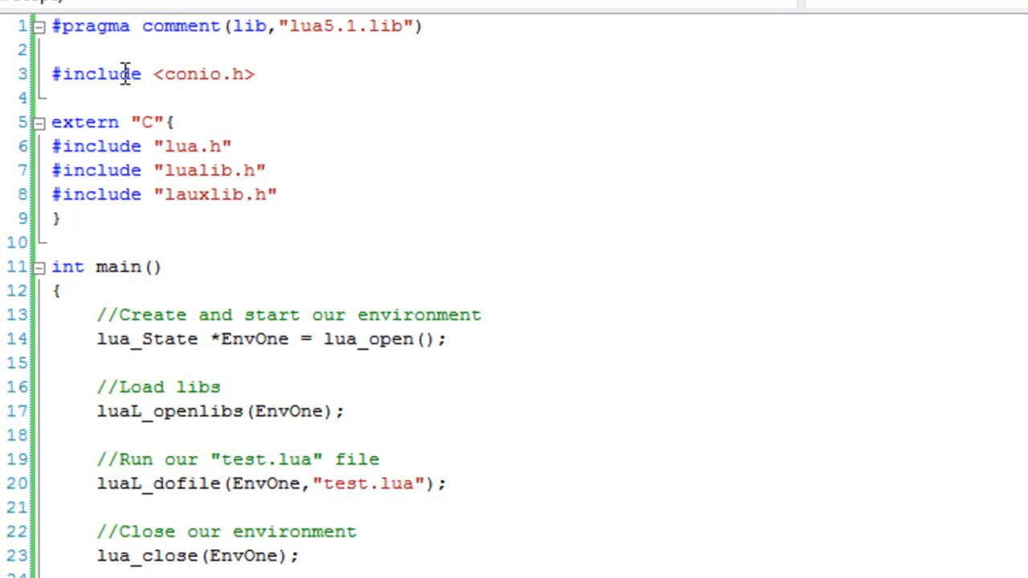
{"action": "left_click", "coordinate": [255, 74]}
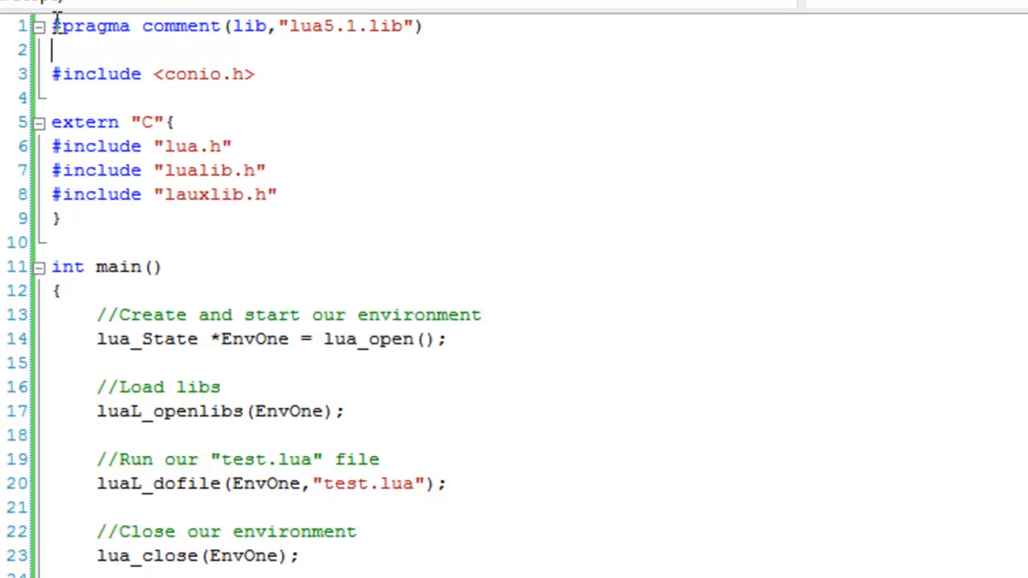
{"action": "double_click", "coordinate": [311, 26]}
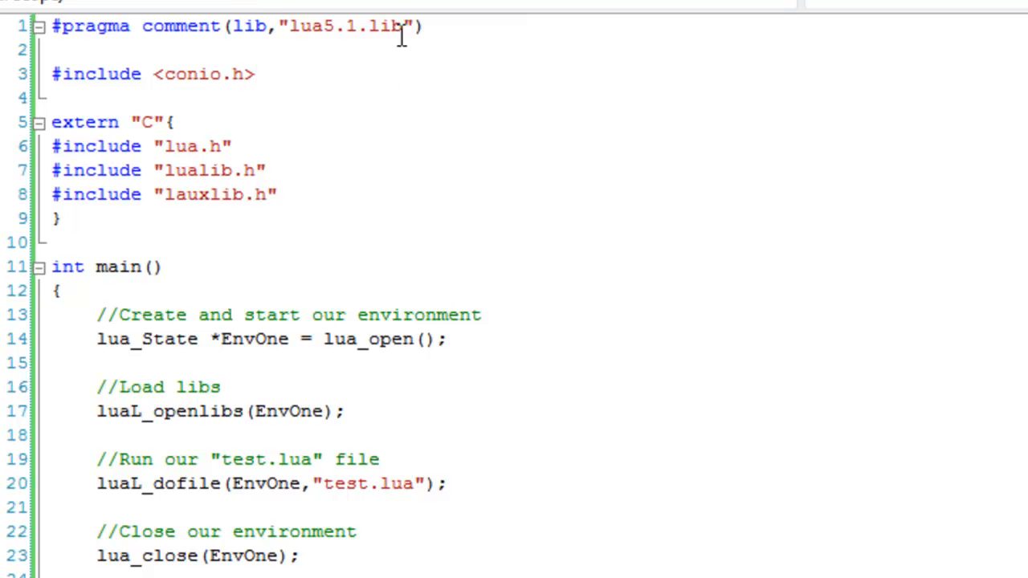
{"action": "double_click", "coordinate": [345, 26]}
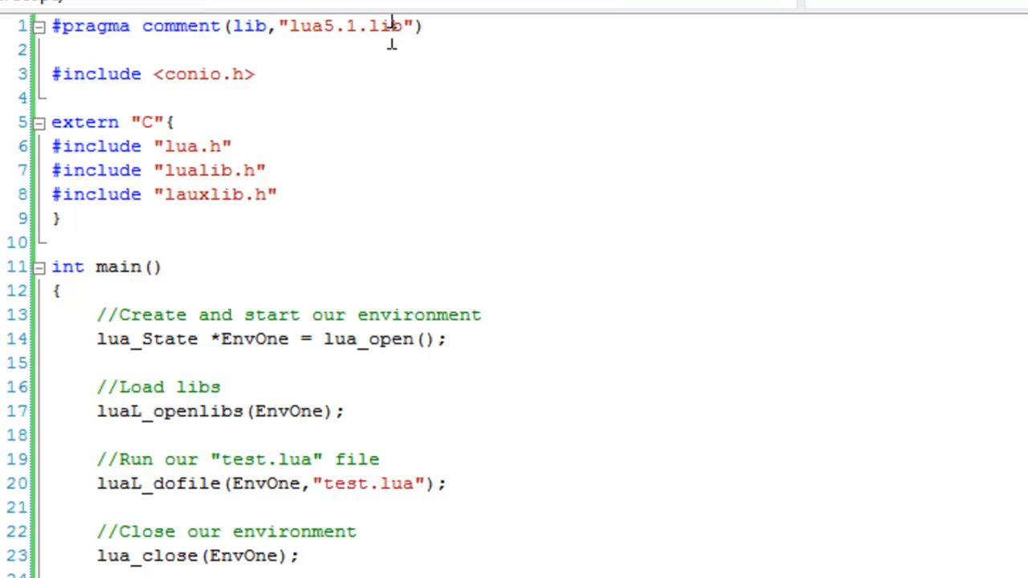
Select the lualib.h header and the extern "C" block lines in the source.
{"action": "left_click", "coordinate": [56, 74]}
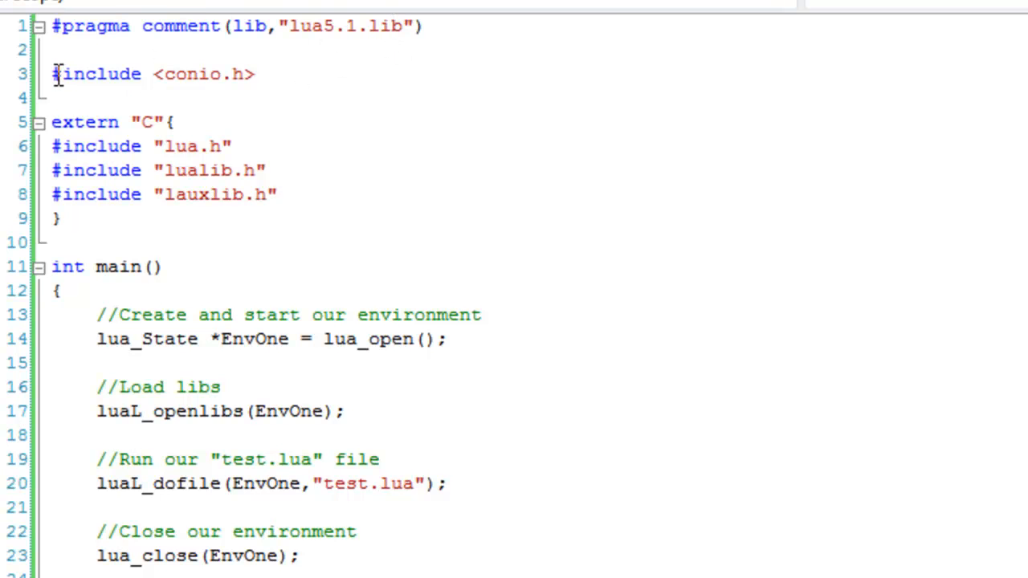
{"action": "triple_click", "coordinate": [153, 74]}
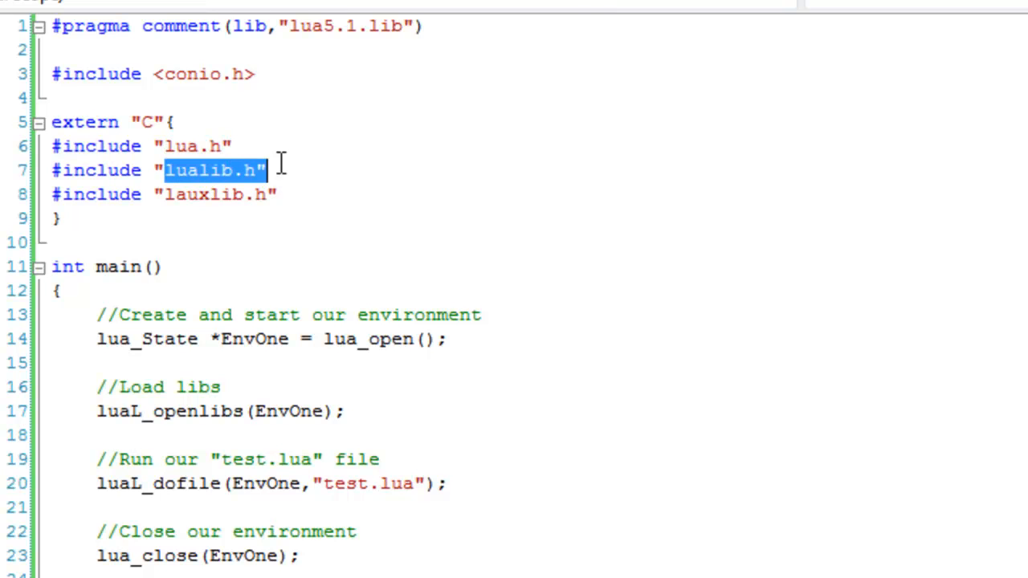
{"action": "left_click", "coordinate": [328, 194]}
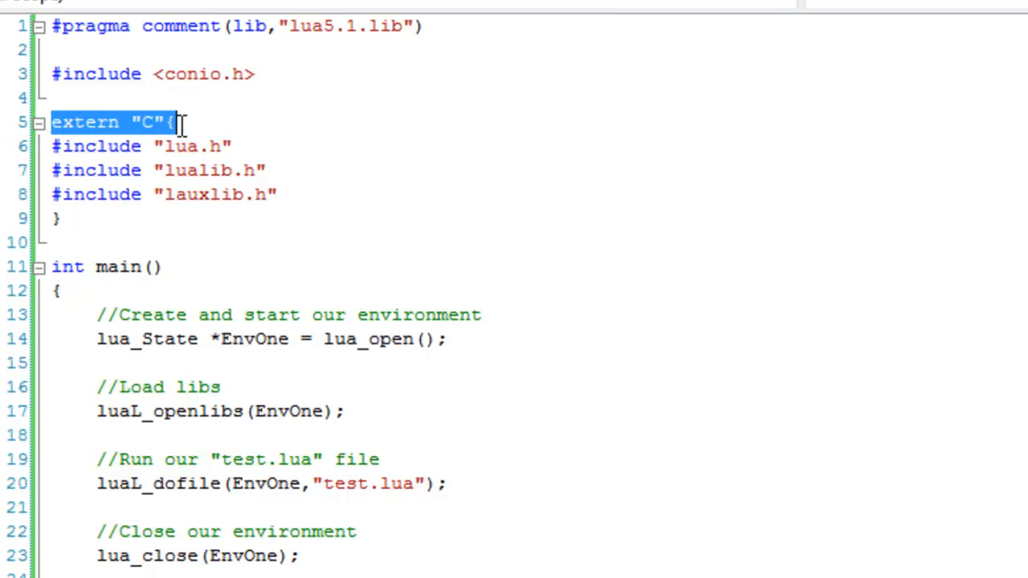
{"action": "mouse_move", "coordinate": [263, 315]}
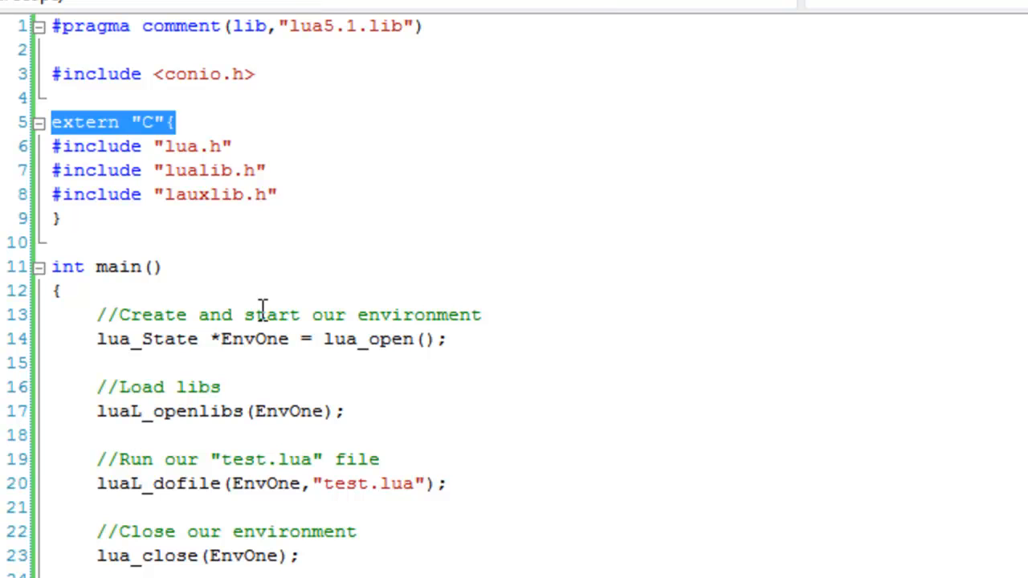
{"action": "mouse_move", "coordinate": [175, 267]}
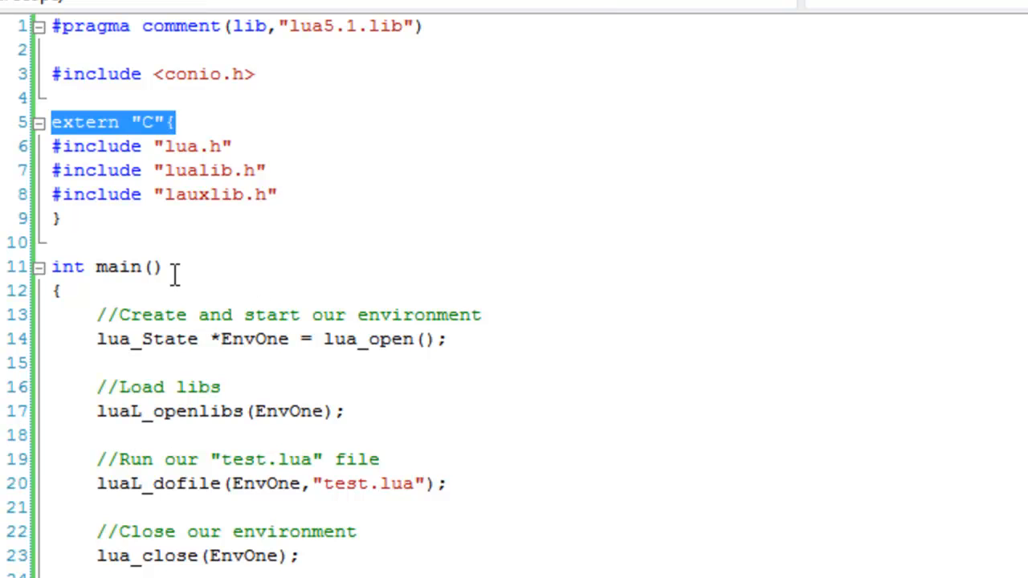
{"action": "mouse_move", "coordinate": [289, 208]}
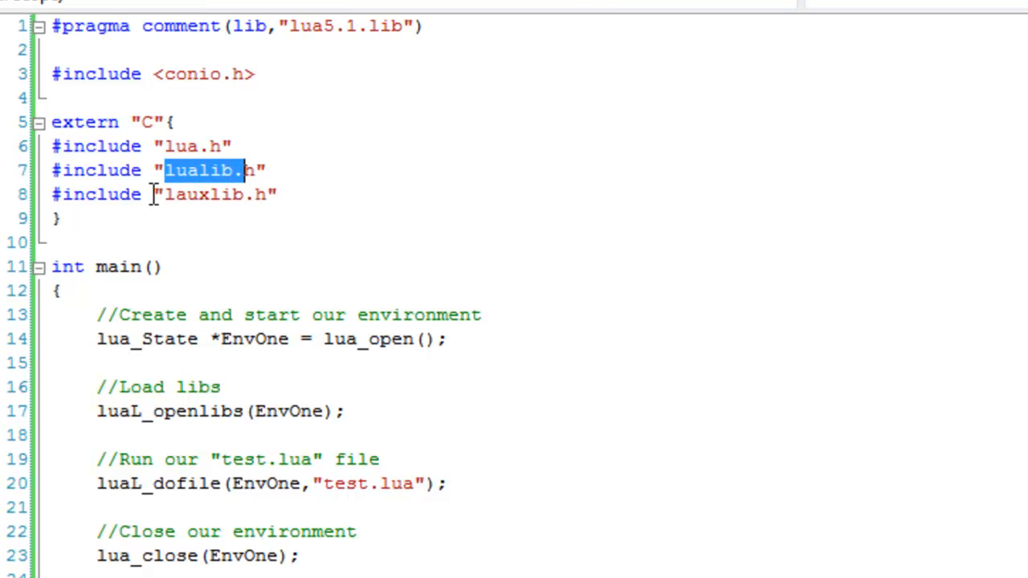
{"action": "double_click", "coordinate": [205, 194]}
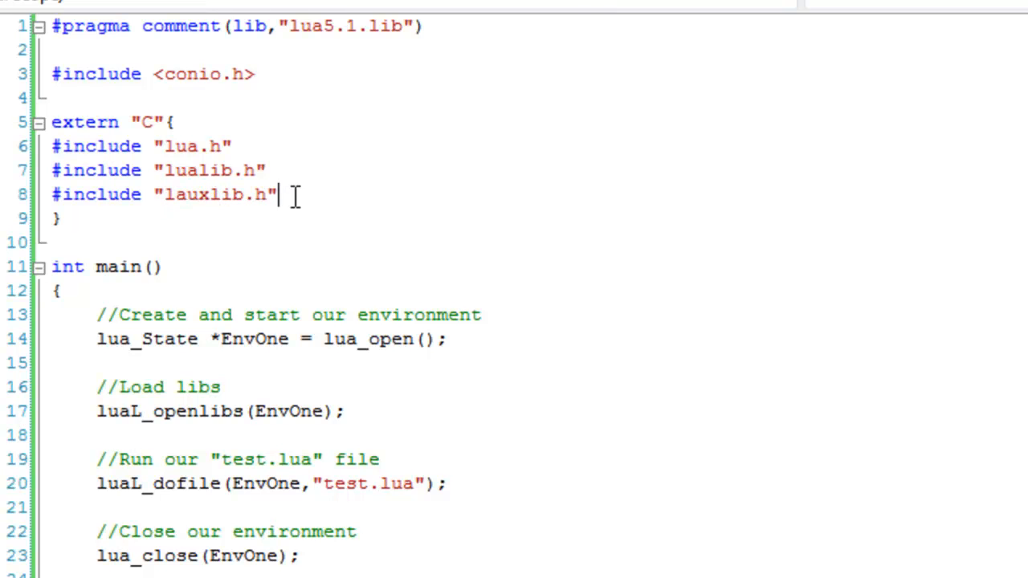
{"action": "mouse_move", "coordinate": [118, 145]}
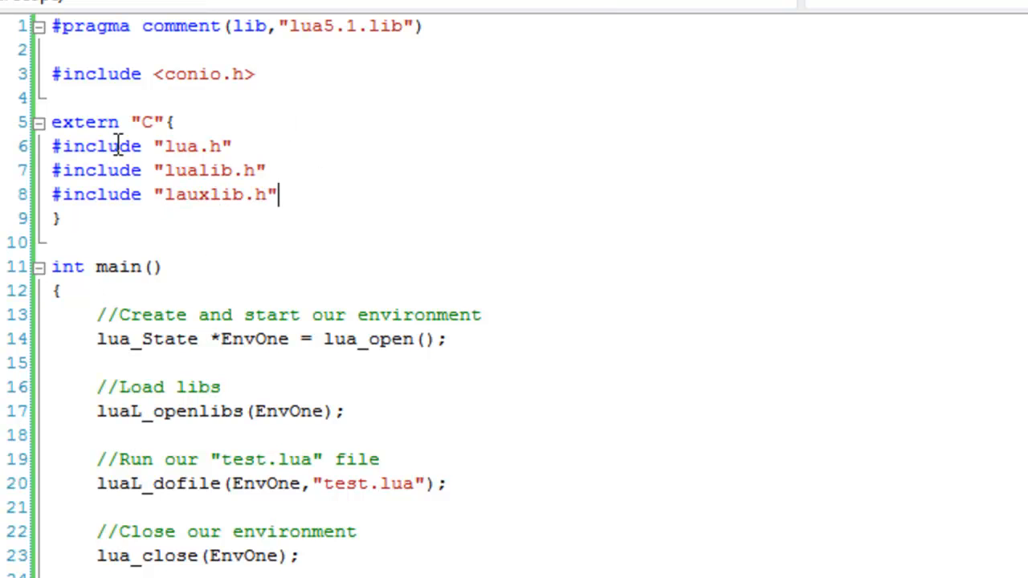
{"action": "mouse_move", "coordinate": [199, 171]}
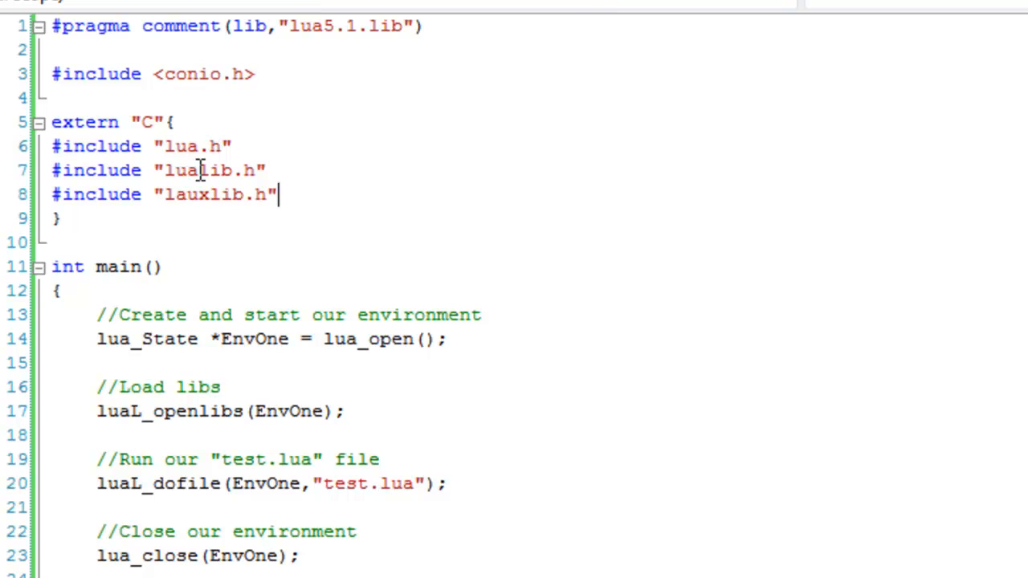
{"action": "mouse_move", "coordinate": [388, 211]}
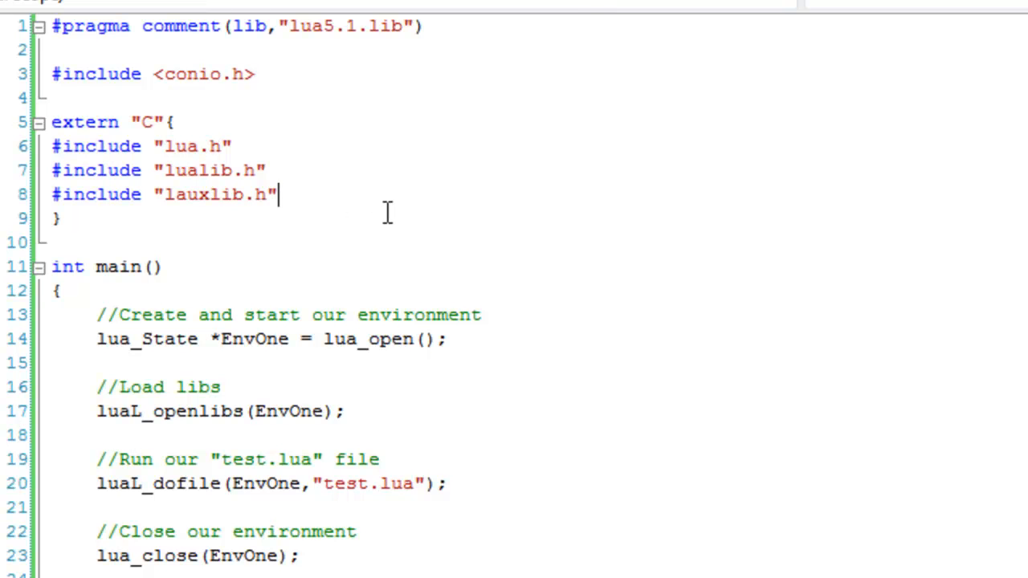
{"action": "mouse_move", "coordinate": [386, 229]}
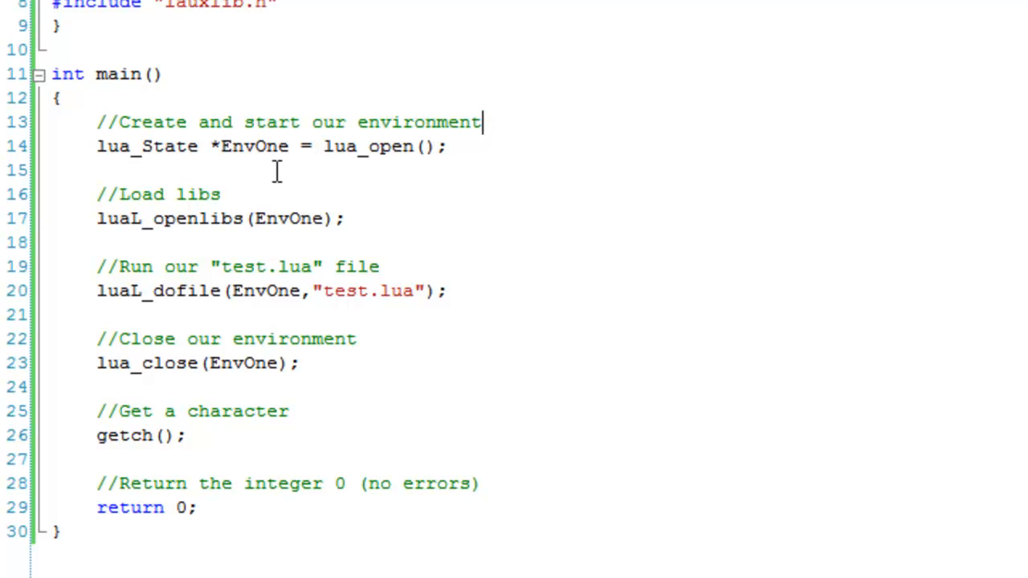
{"action": "double_click", "coordinate": [255, 146]}
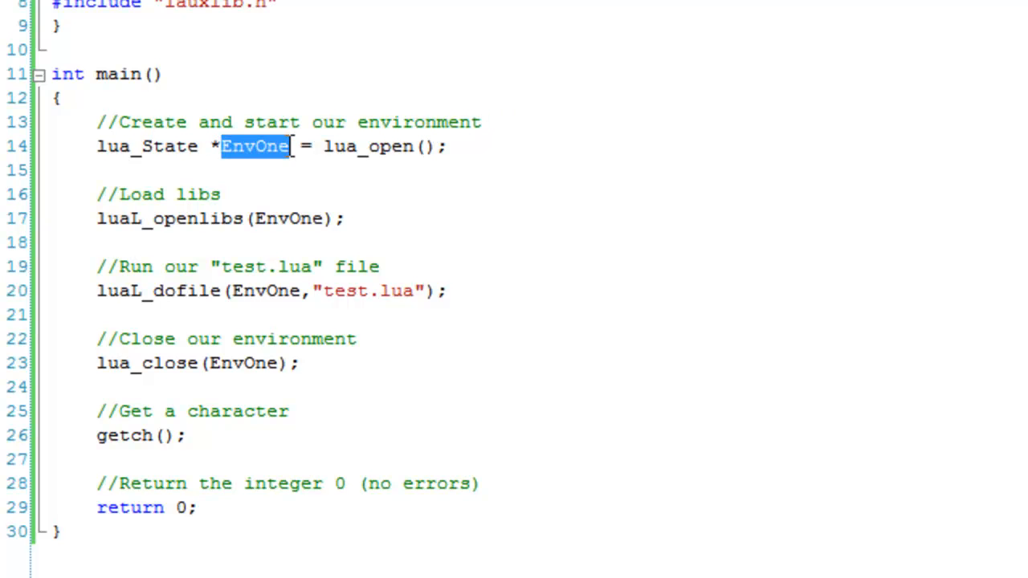
{"action": "mouse_move", "coordinate": [289, 156]}
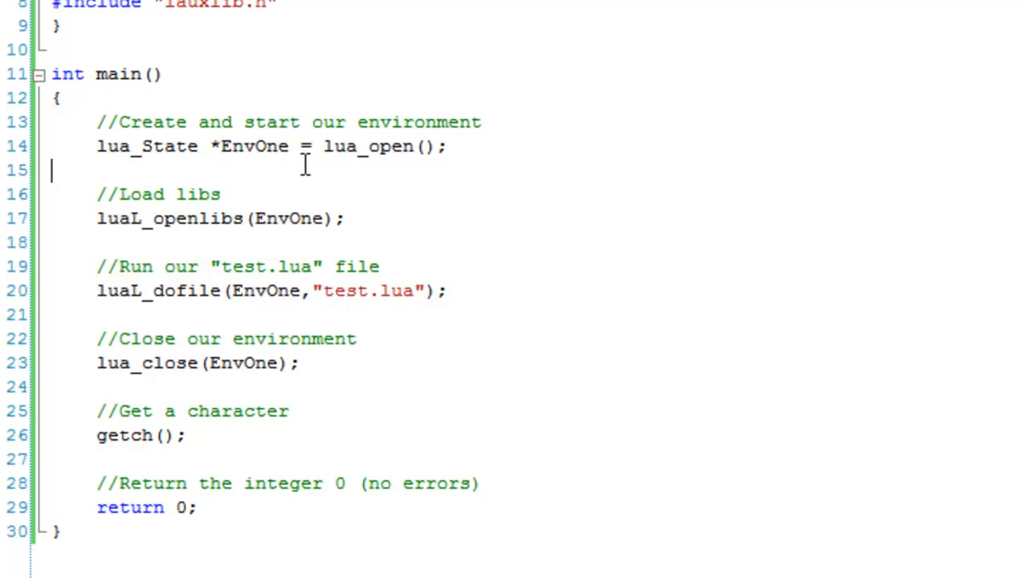
{"action": "double_click", "coordinate": [365, 146]}
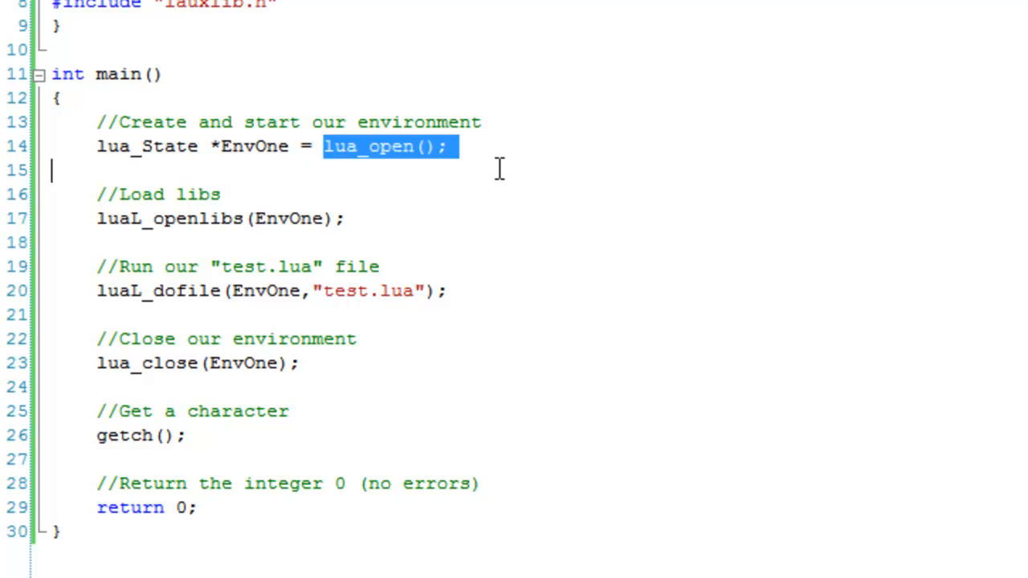
{"action": "left_click", "coordinate": [393, 218]}
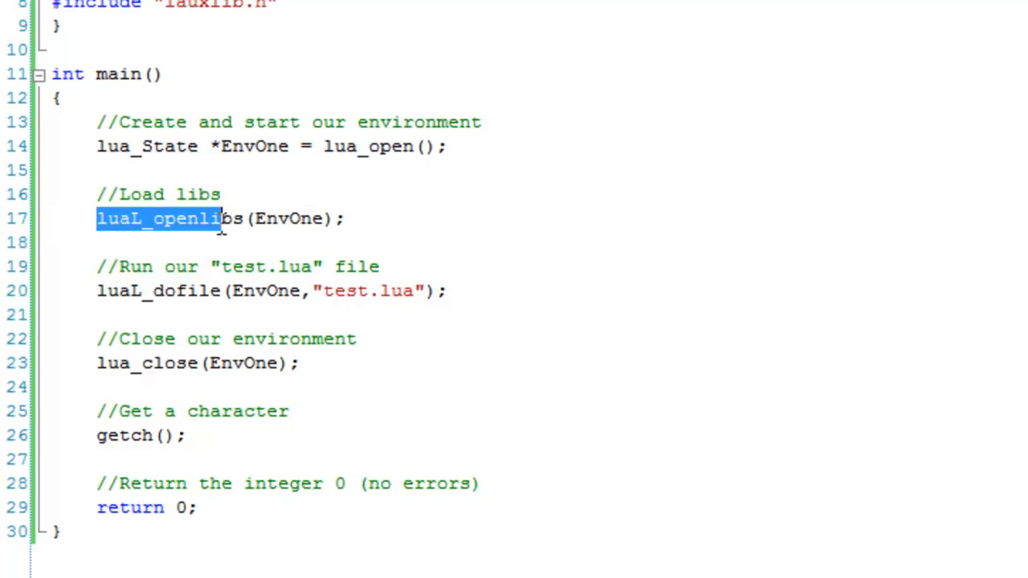
{"action": "left_click", "coordinate": [289, 219]}
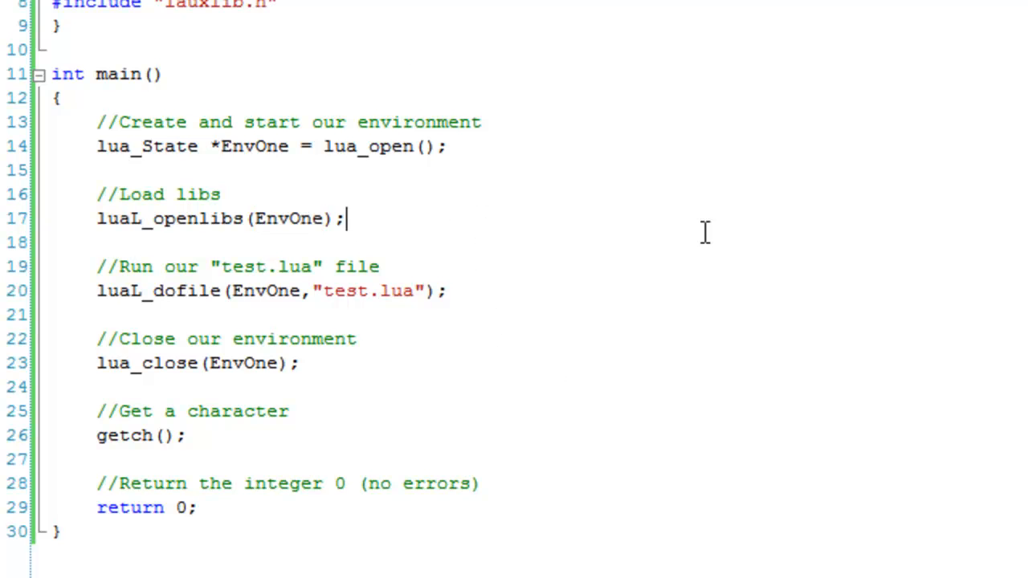
{"action": "mouse_move", "coordinate": [235, 271]}
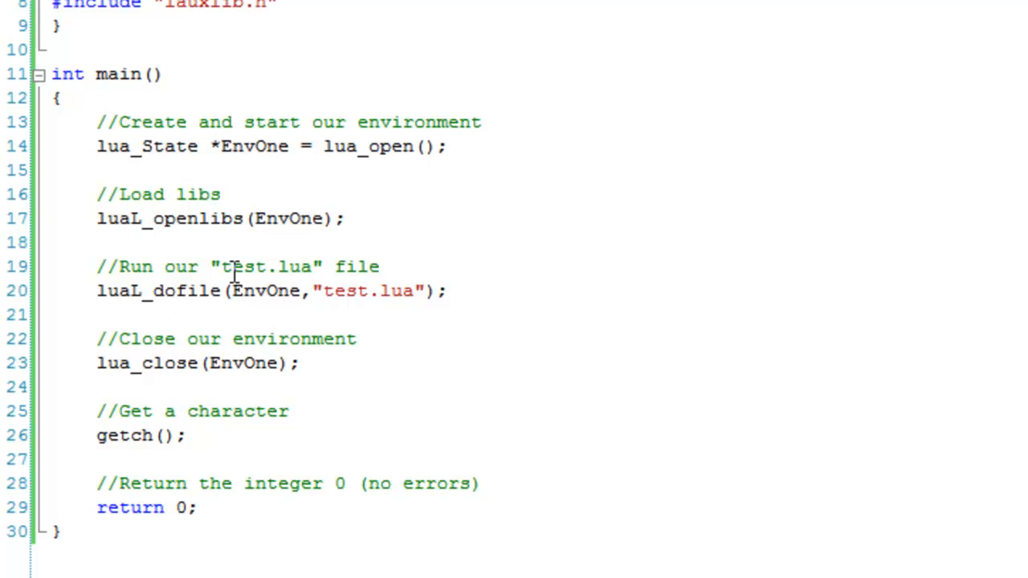
{"action": "double_click", "coordinate": [187, 291]}
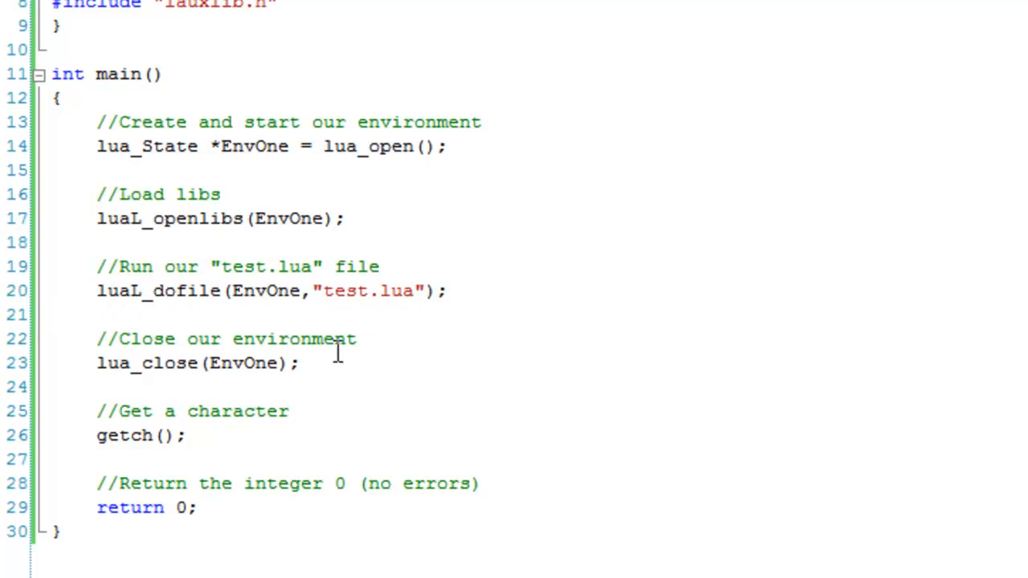
{"action": "mouse_move", "coordinate": [264, 290]}
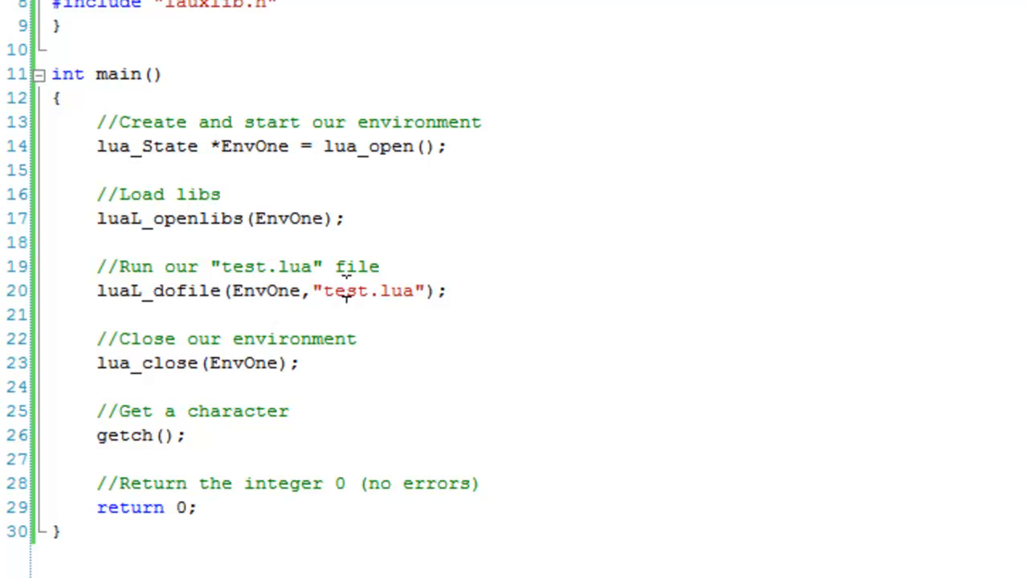
{"action": "double_click", "coordinate": [344, 291]}
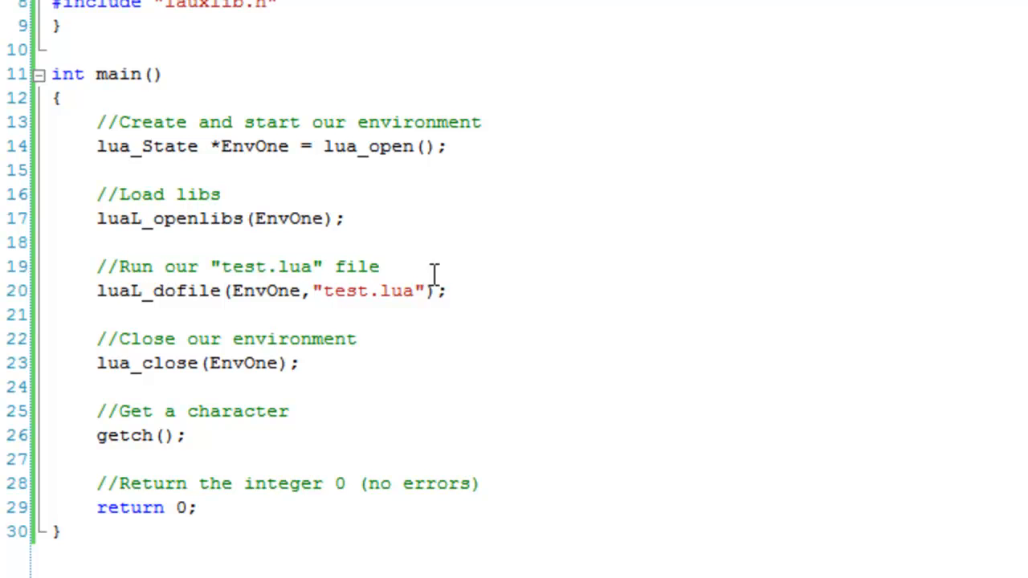
{"action": "mouse_move", "coordinate": [494, 293]}
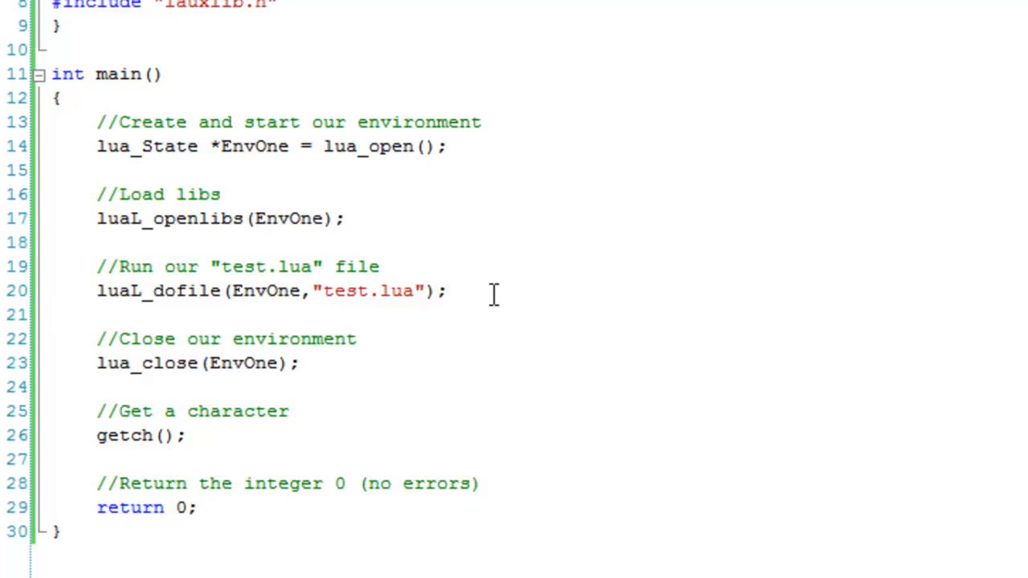
{"action": "mouse_move", "coordinate": [626, 290]}
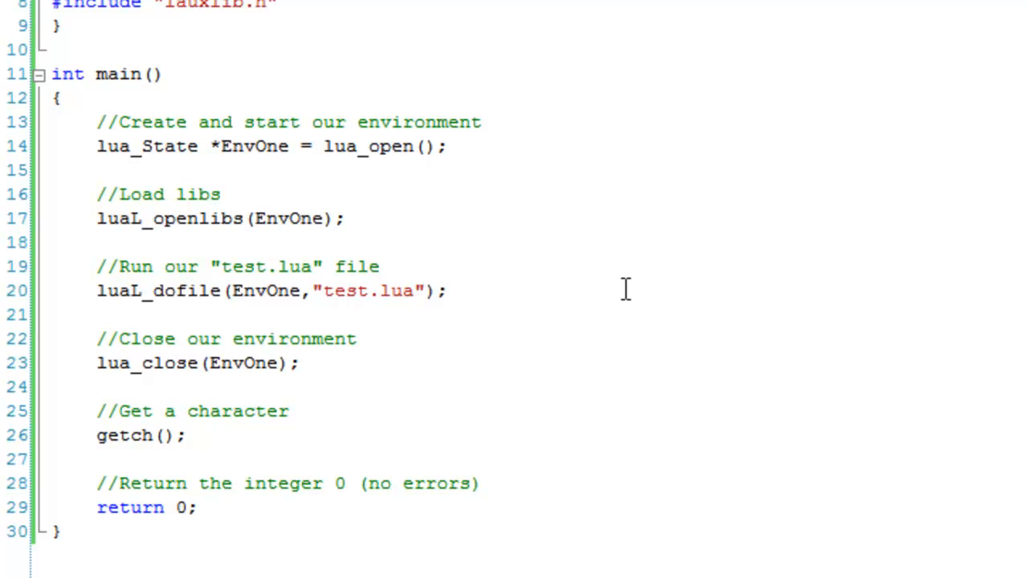
{"action": "mouse_move", "coordinate": [486, 305]}
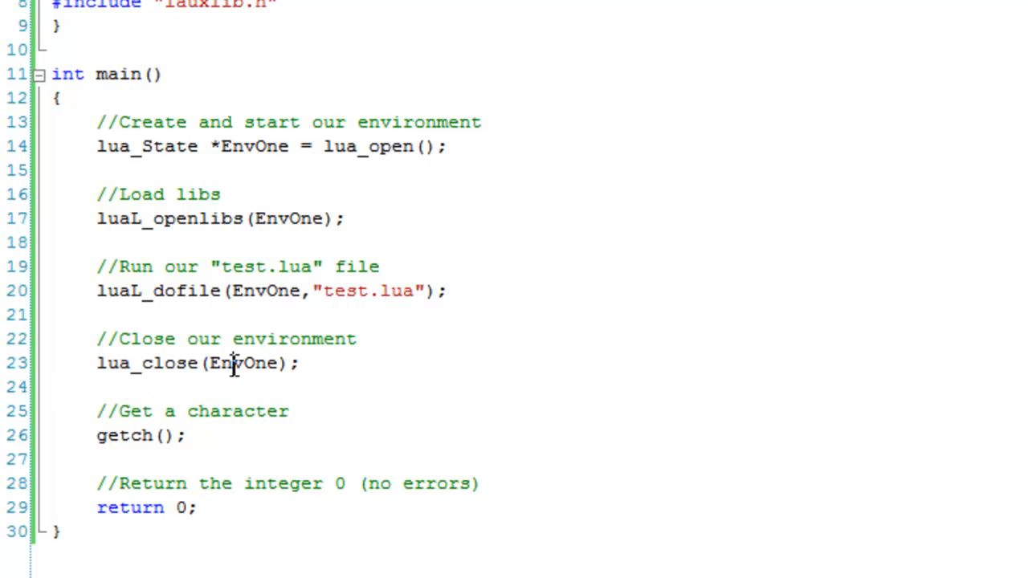
{"action": "mouse_move", "coordinate": [223, 422]}
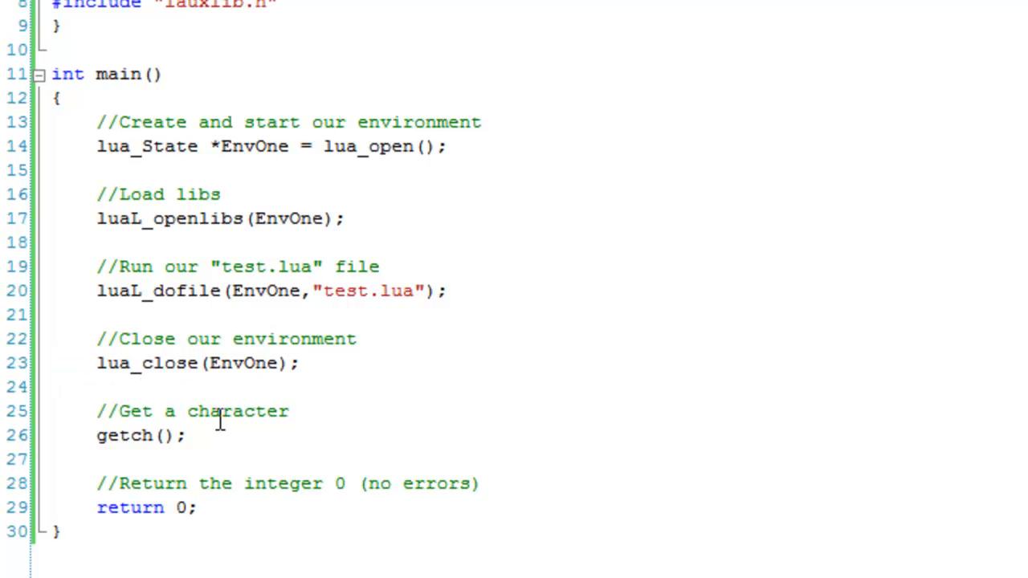
{"action": "triple_click", "coordinate": [141, 435]}
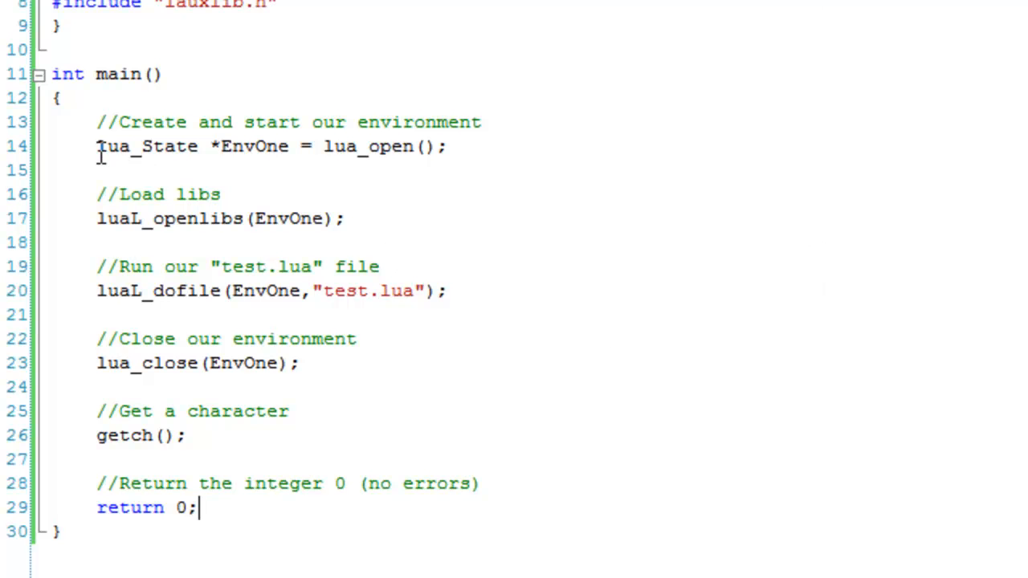
{"action": "mouse_move", "coordinate": [233, 147]}
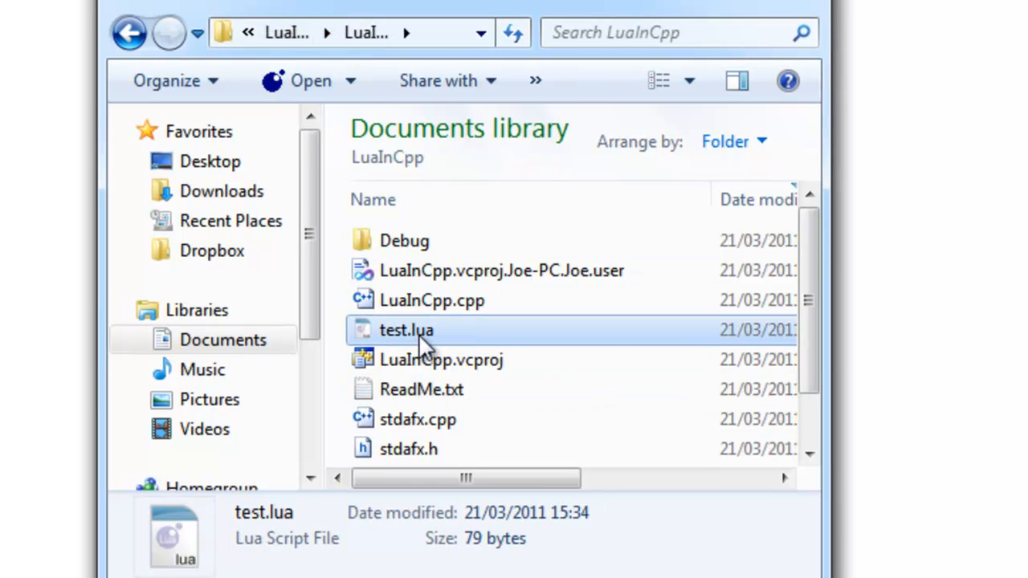
Navigate via breadcrumbs to Projects\UsingLuaInCpp and open test.lua in Notepad++.
{"action": "left_click", "coordinate": [130, 33]}
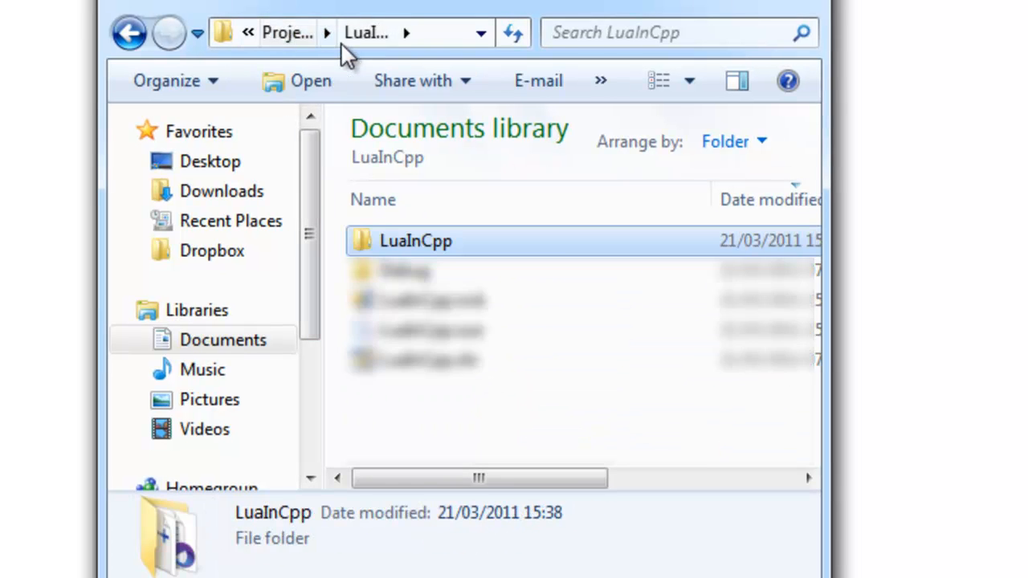
{"action": "left_click", "coordinate": [287, 33]}
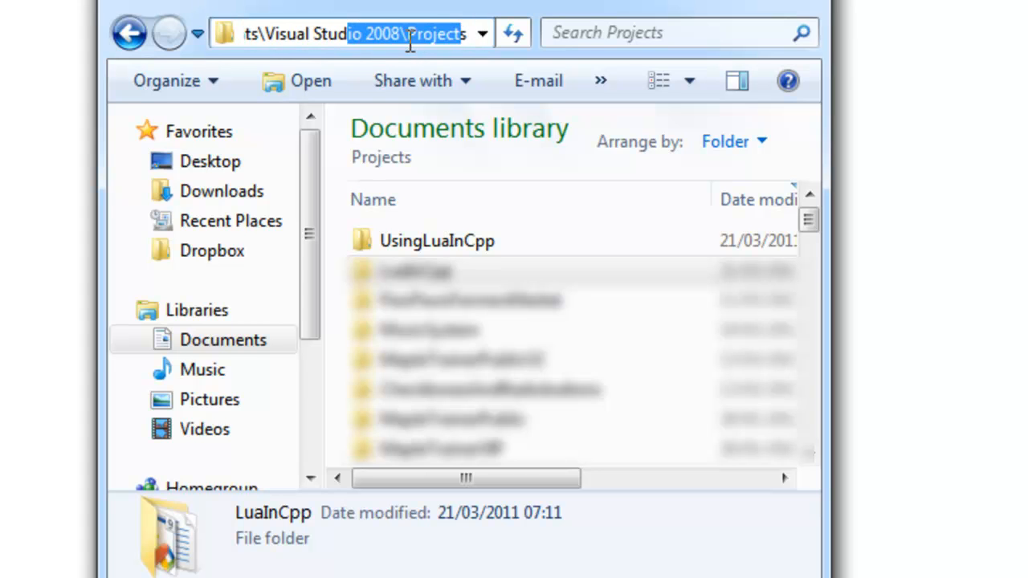
{"action": "mouse_move", "coordinate": [438, 241]}
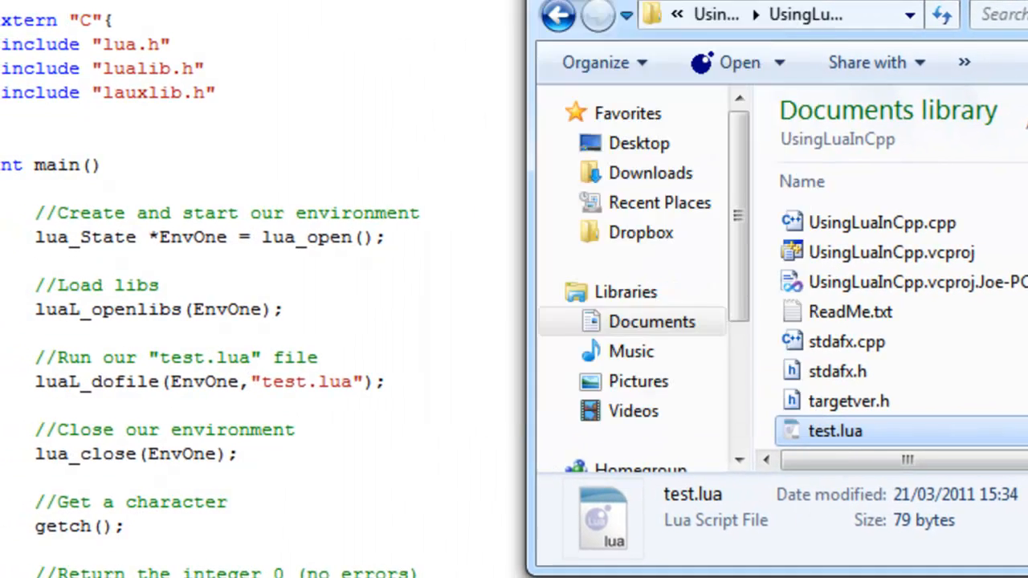
{"action": "double_click", "coordinate": [836, 431]}
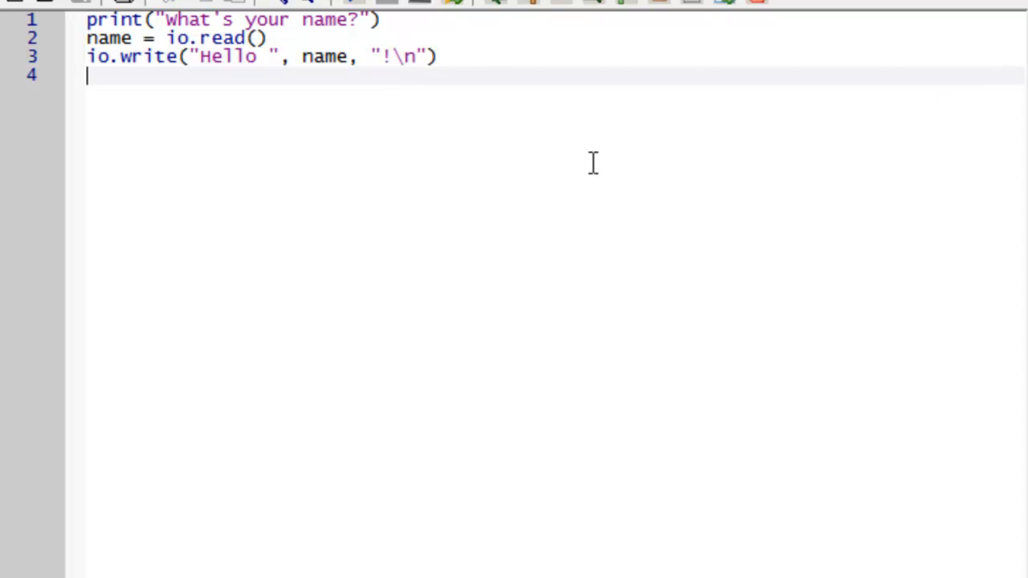
{"action": "mouse_move", "coordinate": [397, 359]}
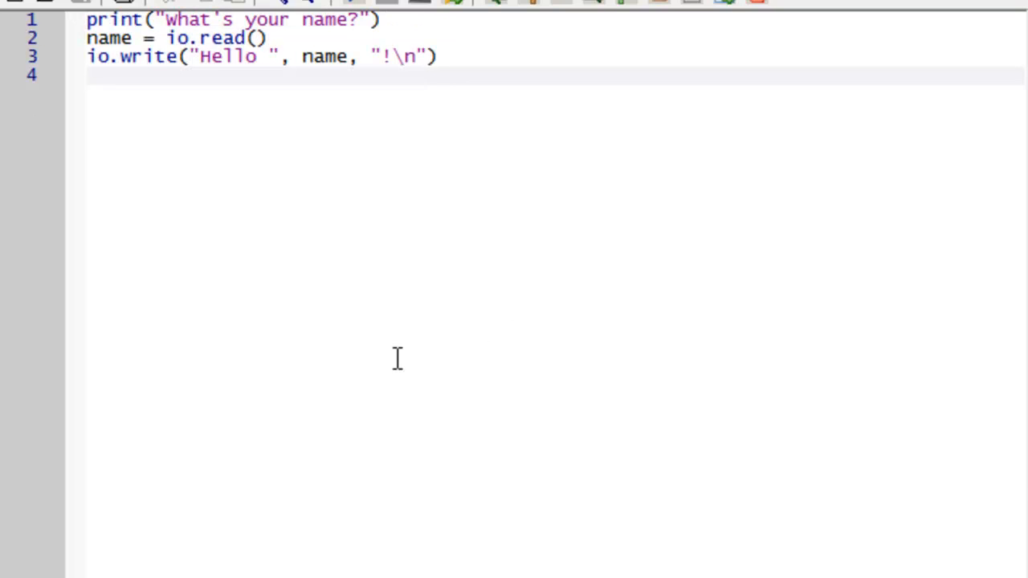
{"action": "left_click", "coordinate": [89, 74]}
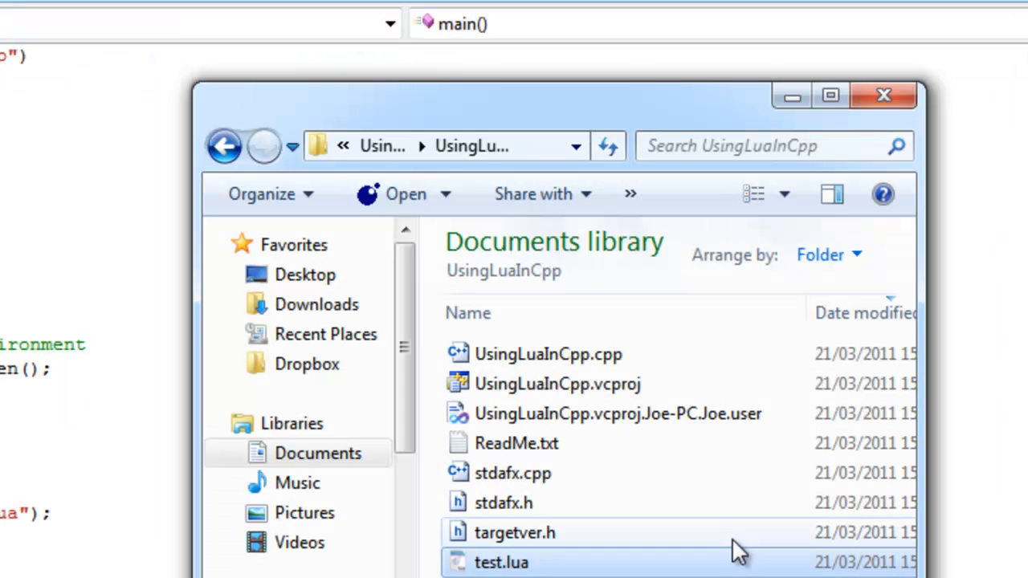
{"action": "left_click", "coordinate": [501, 562]}
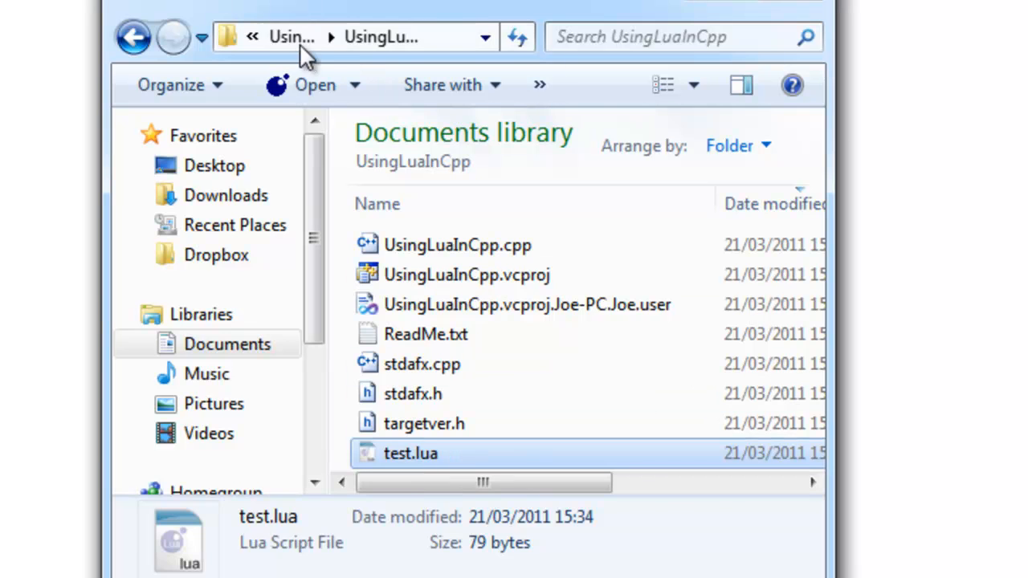
{"action": "left_click", "coordinate": [133, 37]}
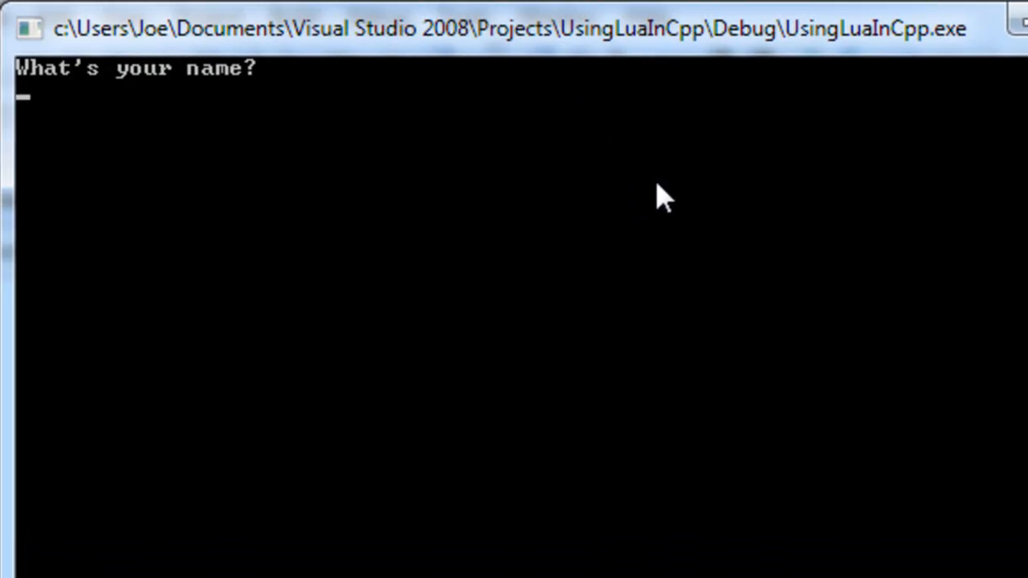
Answer the program's 'What's your name?' prompt with dev-hq.net.
{"action": "type", "text": "de"}
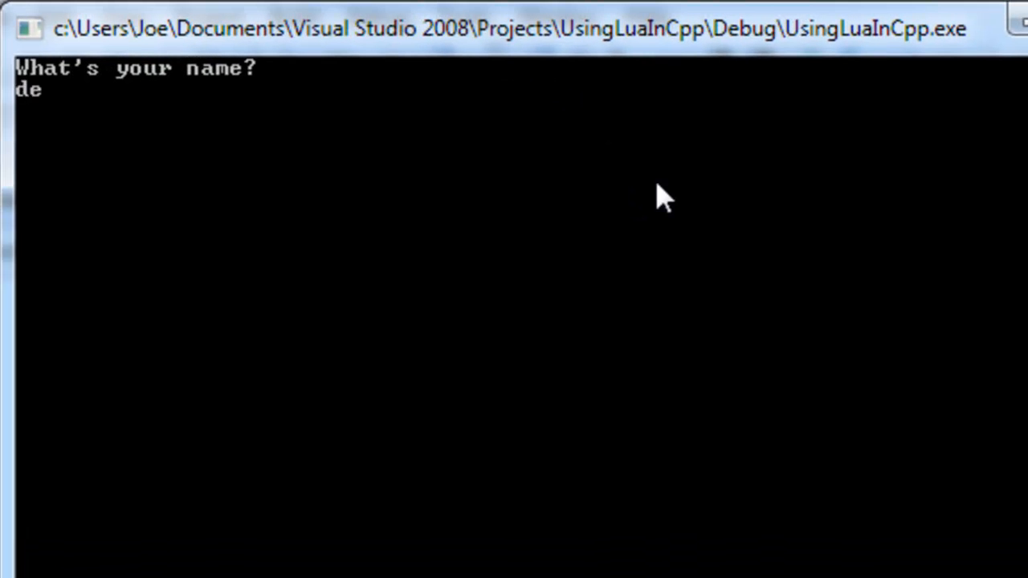
{"action": "type", "text": "v-hq.net"}
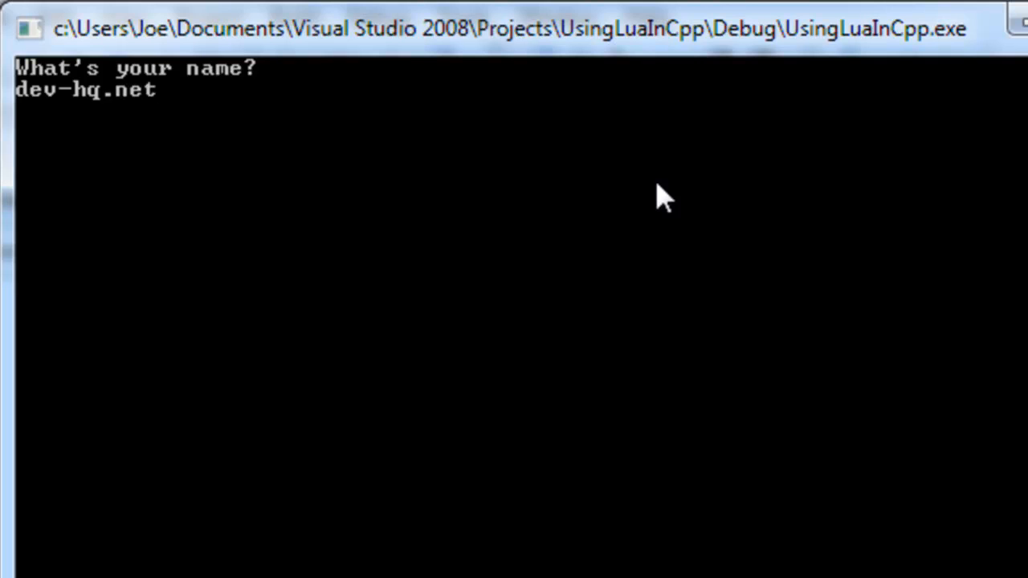
{"action": "key", "text": "Return"}
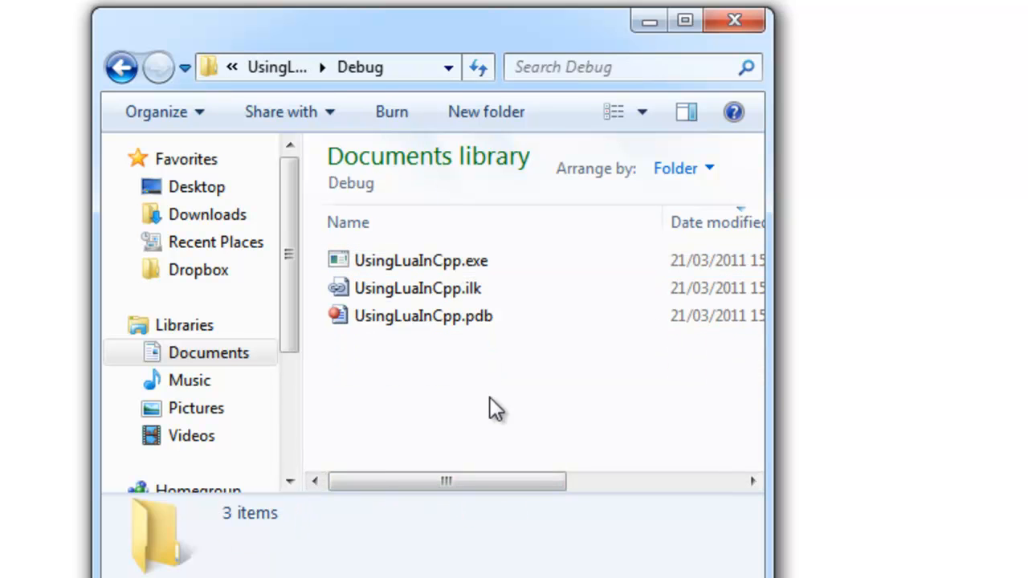
Run UsingLuaInCpp.exe from Debug, enter the name Joe, then minimize Explorer.
{"action": "double_click", "coordinate": [421, 259]}
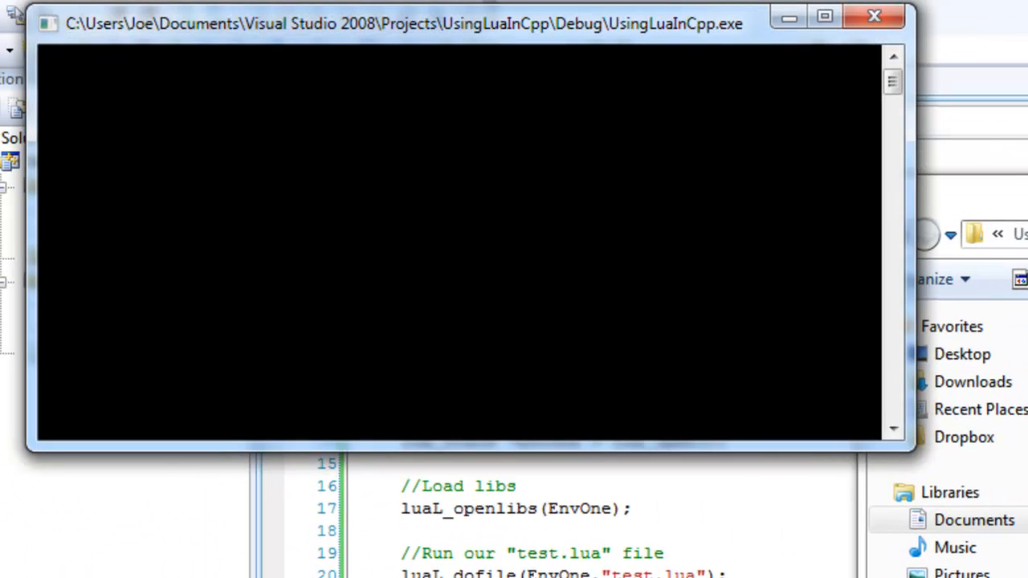
{"action": "mouse_move", "coordinate": [41, 105]}
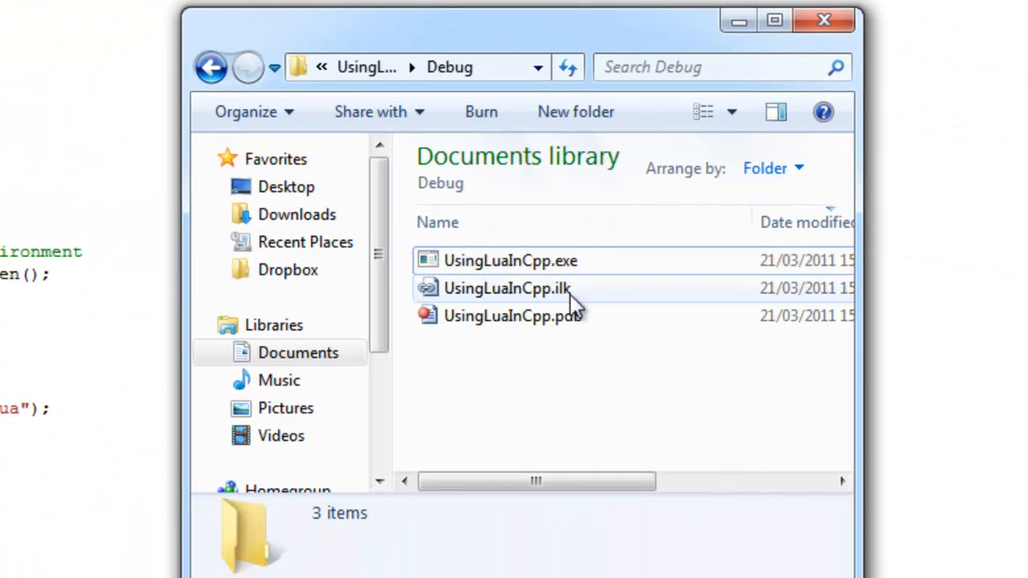
{"action": "mouse_move", "coordinate": [639, 398]}
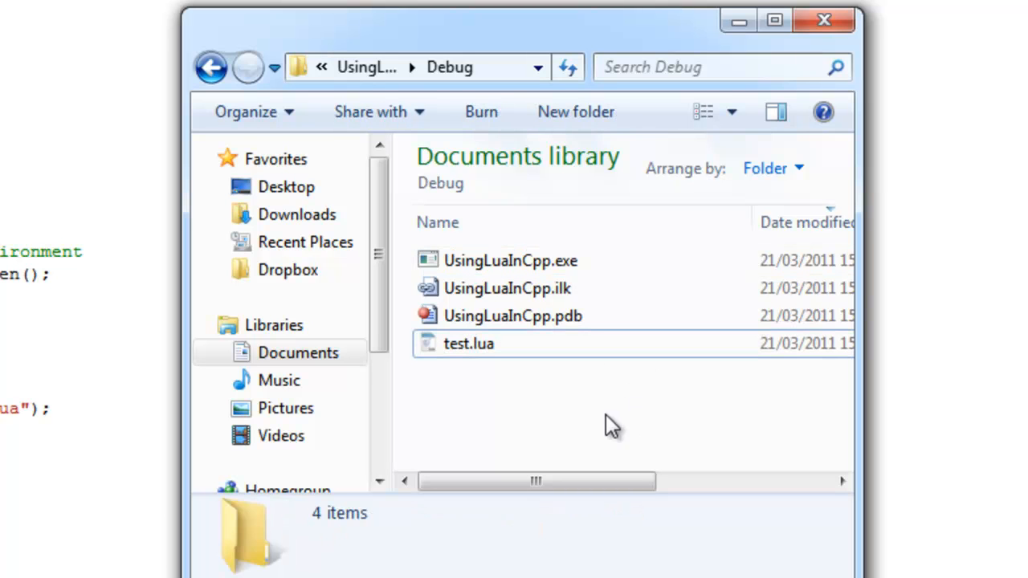
{"action": "mouse_move", "coordinate": [498, 350]}
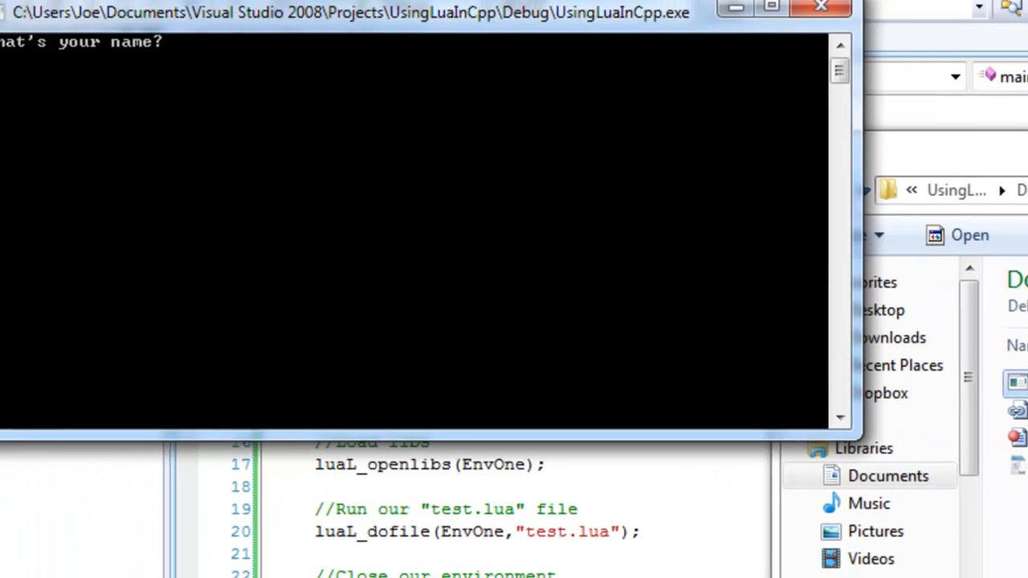
{"action": "type", "text": "Joe"}
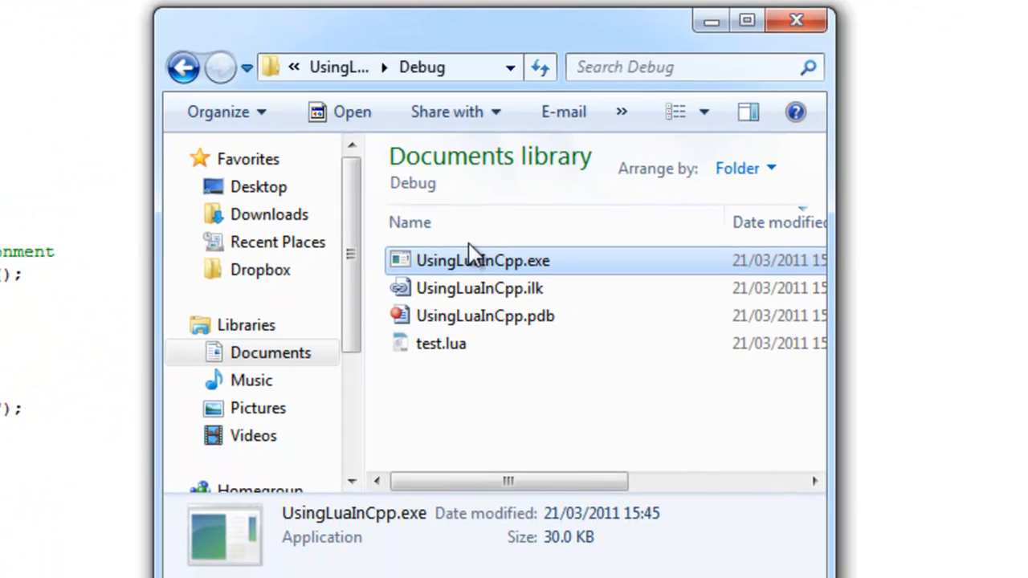
{"action": "mouse_move", "coordinate": [705, 112]}
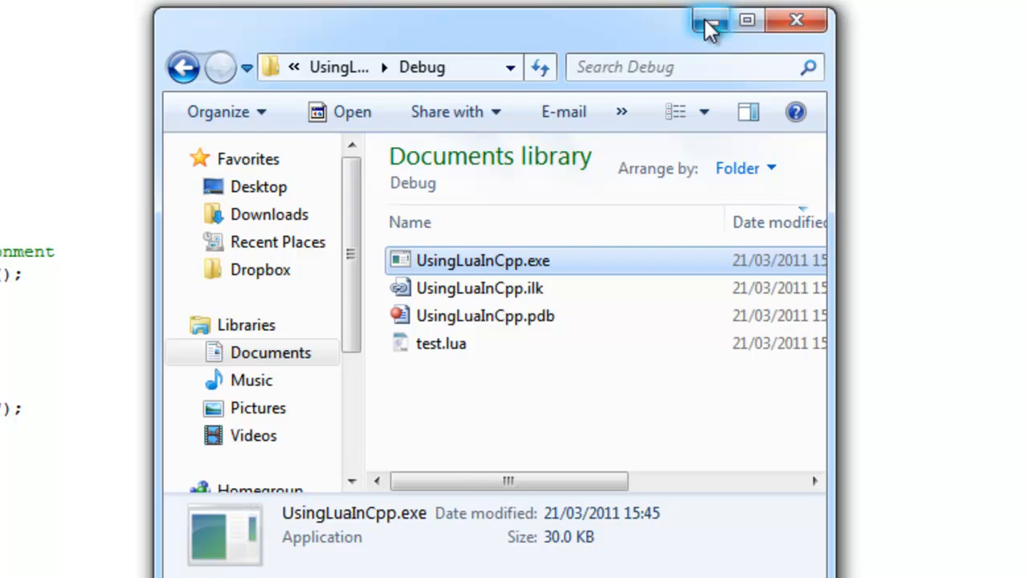
{"action": "left_click", "coordinate": [709, 19]}
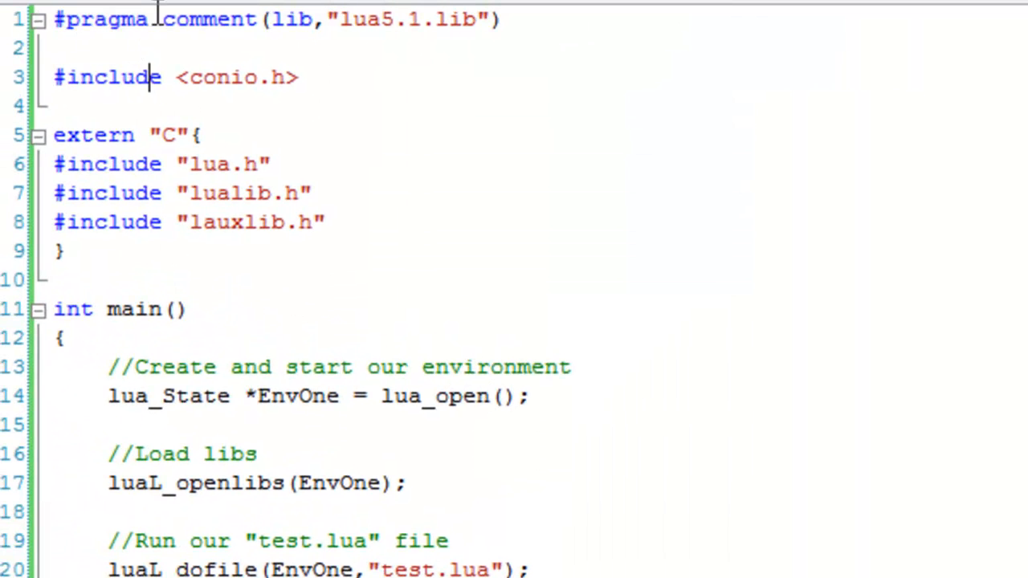
{"action": "double_click", "coordinate": [100, 19]}
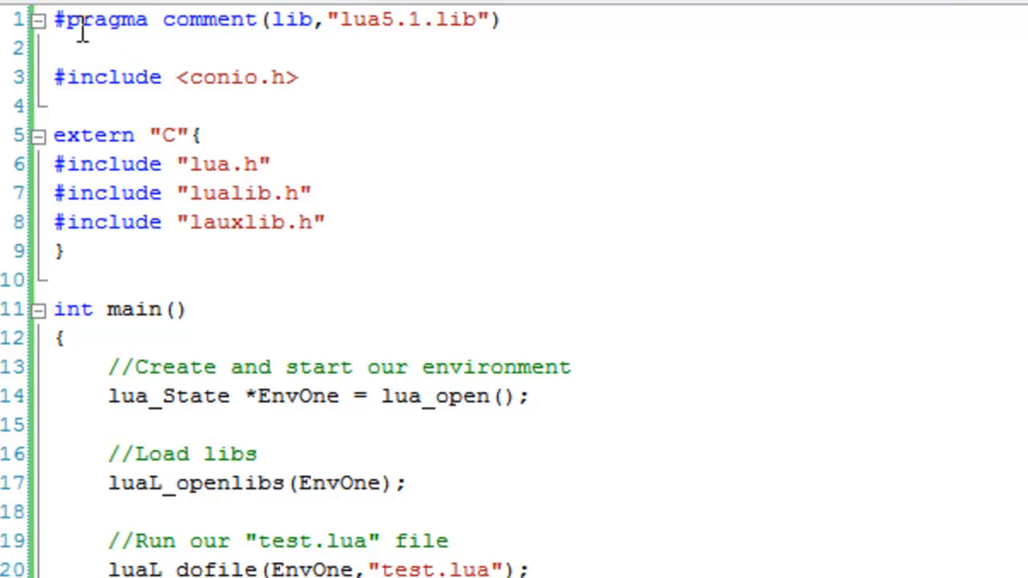
{"action": "double_click", "coordinate": [97, 19]}
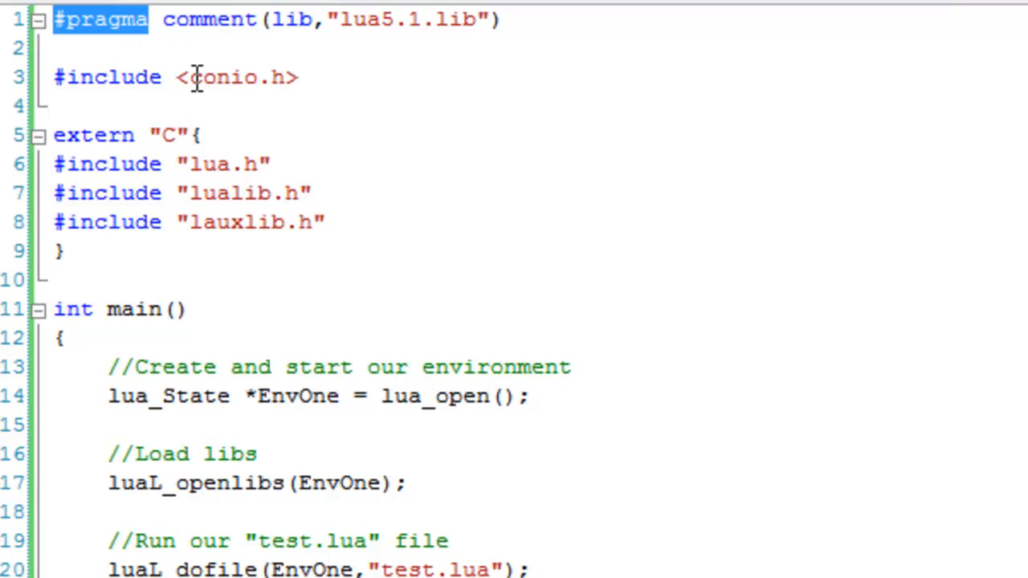
{"action": "double_click", "coordinate": [357, 19]}
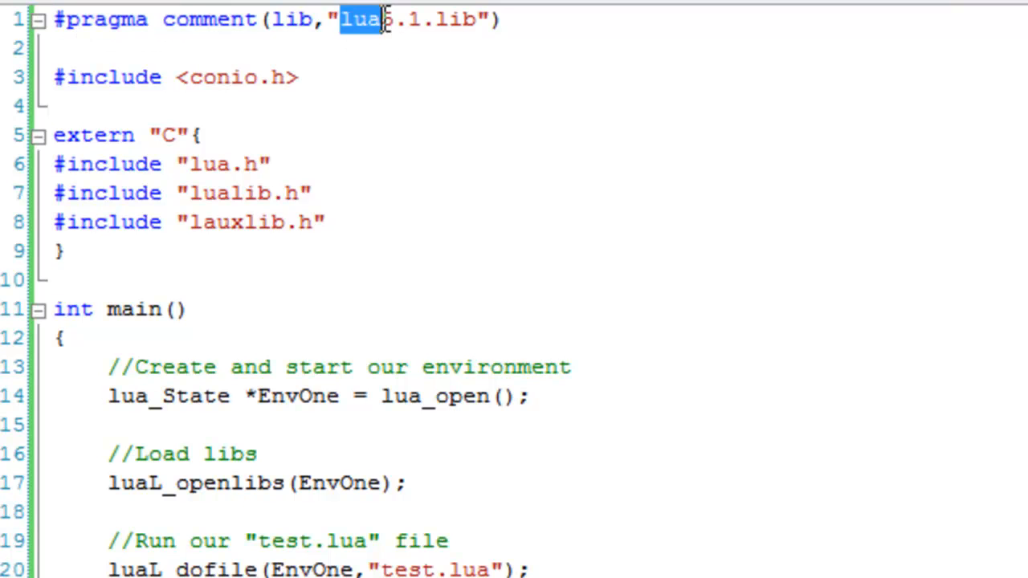
{"action": "left_click_drag", "start_coordinate": [341, 20], "coordinate": [478, 20]}
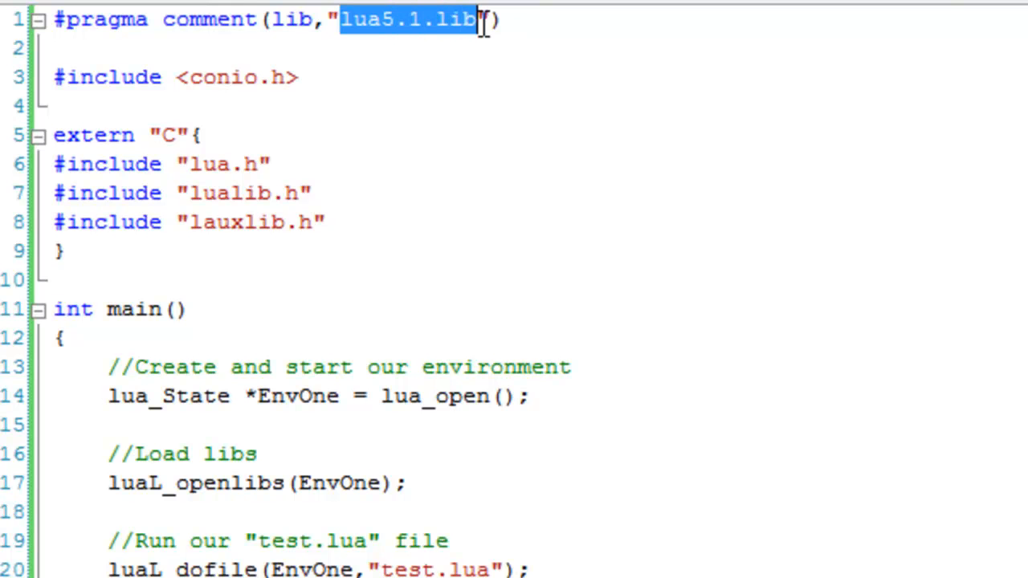
{"action": "left_click", "coordinate": [289, 78]}
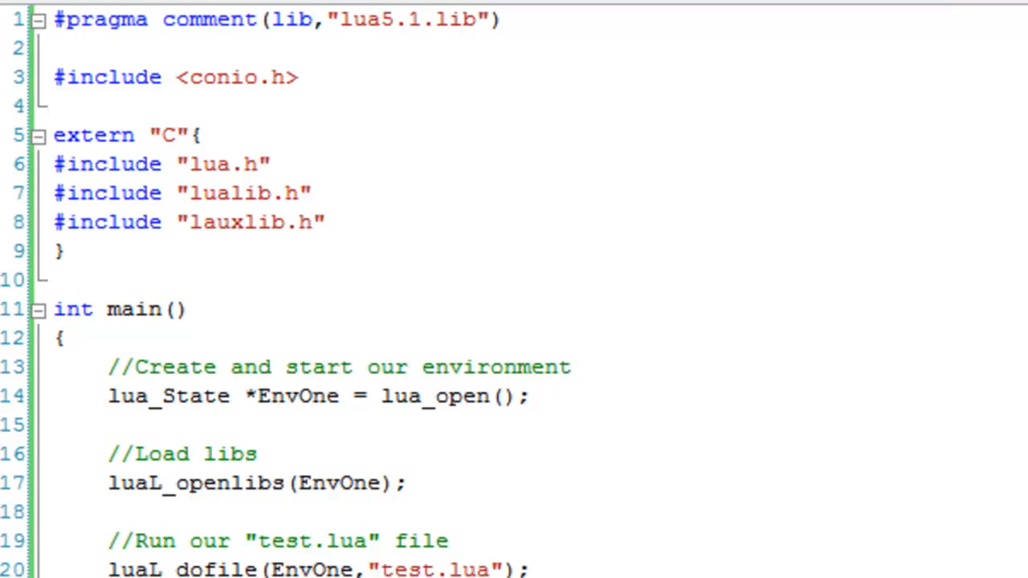
{"action": "scroll", "scroll_direction": "down", "scroll_amount": 3}
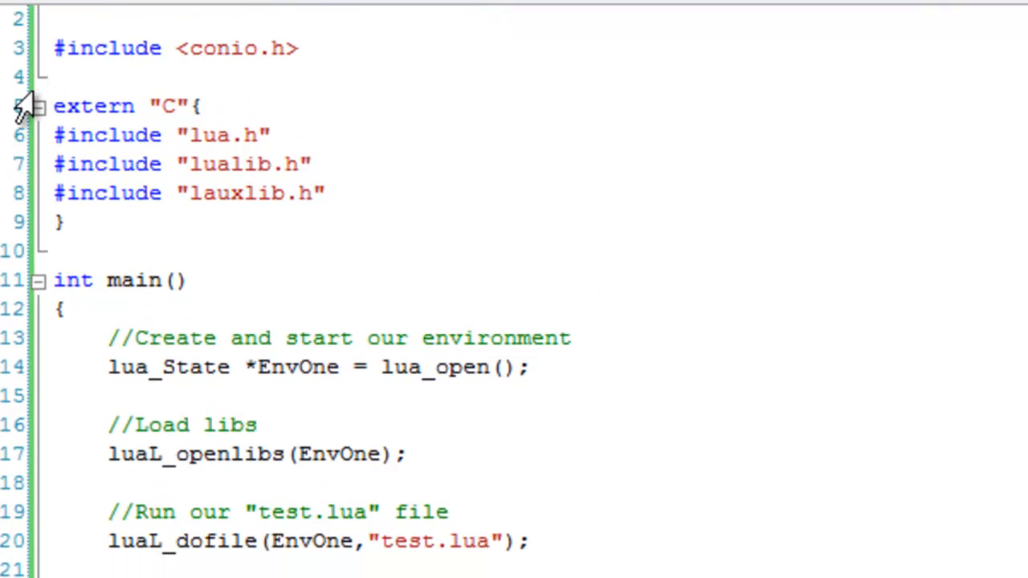
Delete the extern "C" line and its closing brace around the Lua includes.
{"action": "double_click", "coordinate": [94, 105]}
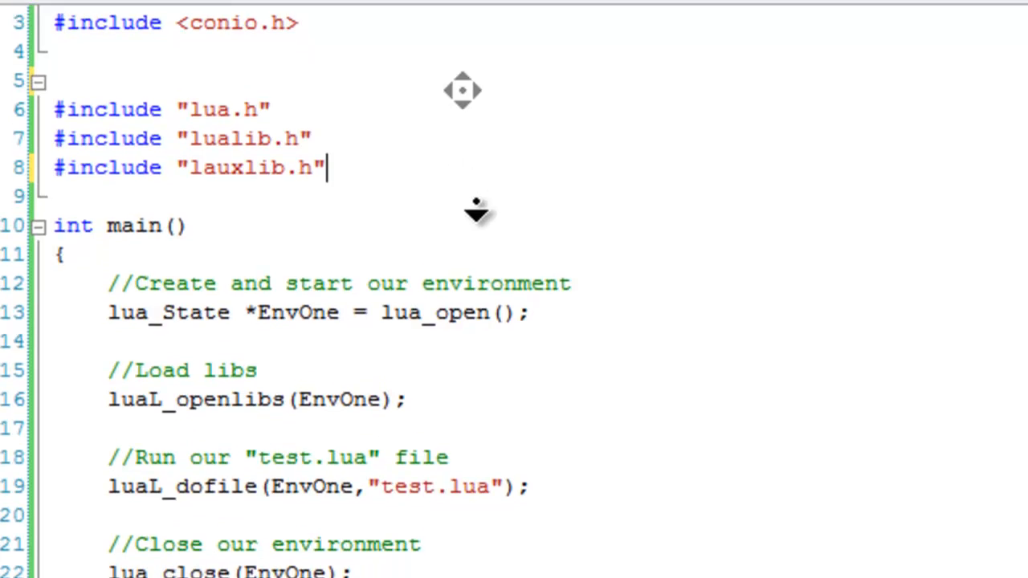
{"action": "scroll", "scroll_direction": "down", "scroll_amount": 3}
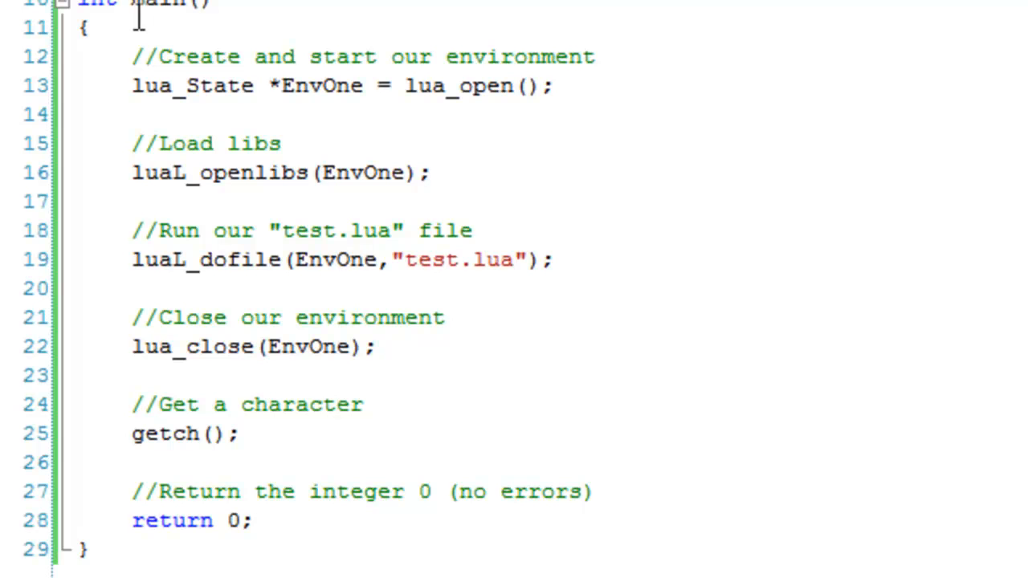
{"action": "mouse_move", "coordinate": [327, 86]}
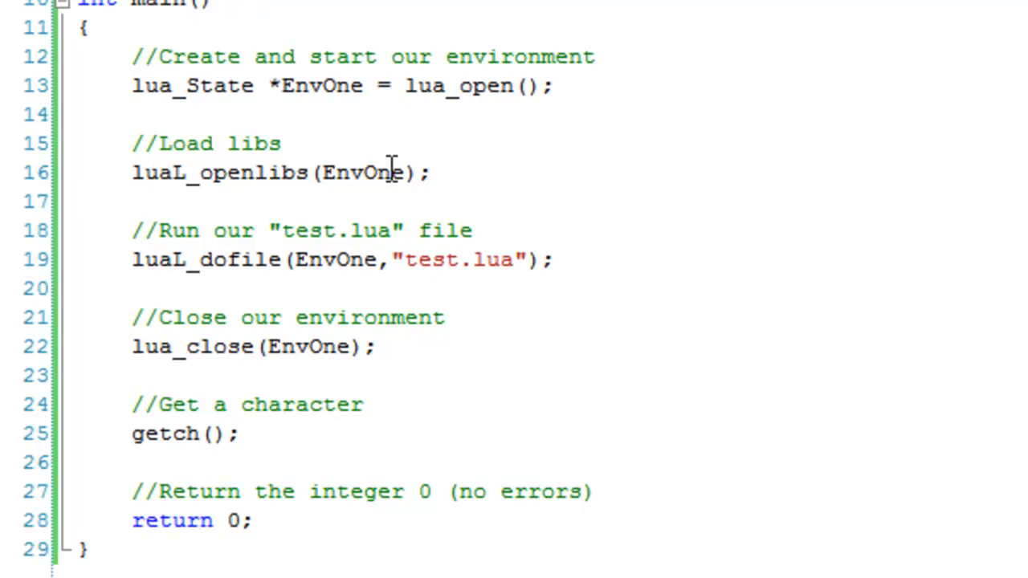
{"action": "mouse_move", "coordinate": [356, 191]}
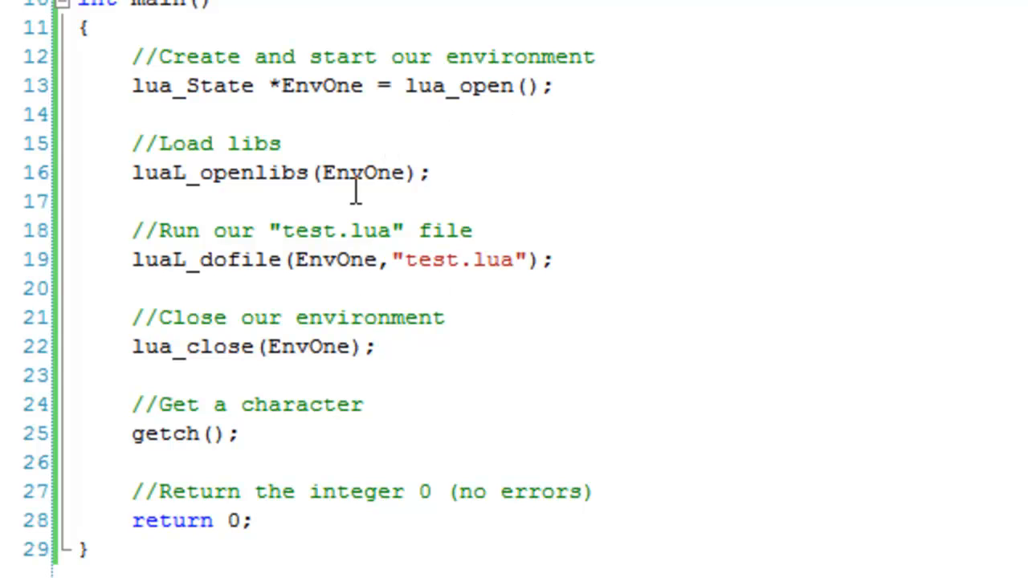
{"action": "mouse_move", "coordinate": [583, 171]}
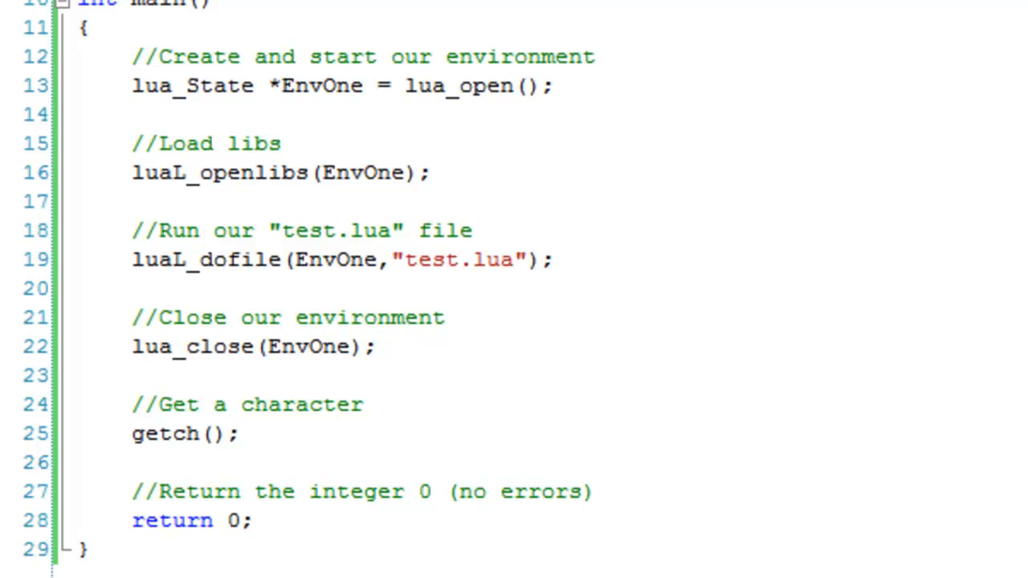
{"action": "double_click", "coordinate": [261, 405]}
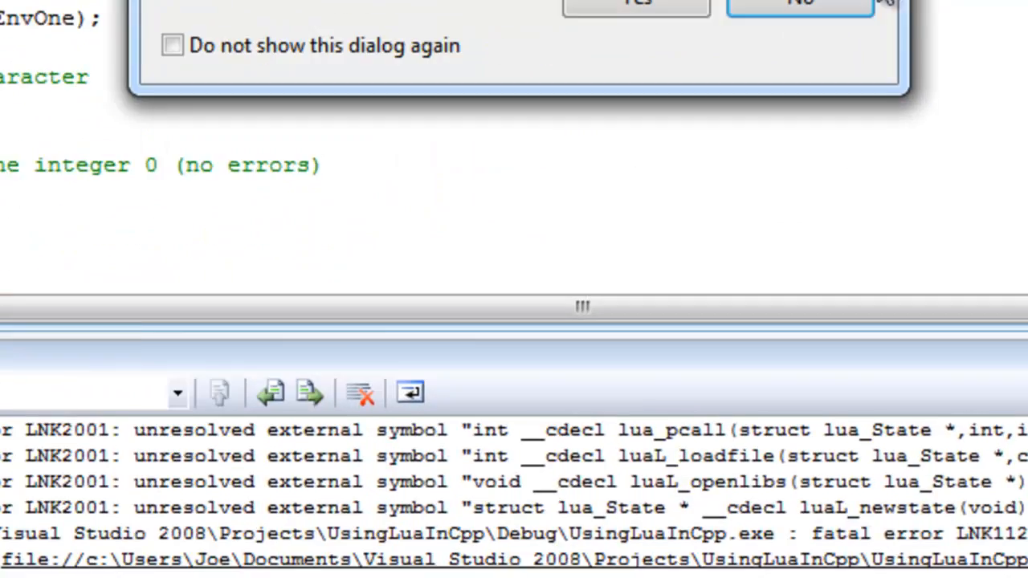
Decline running the last successful build after the link fails with unresolved external symbol errors.
{"action": "left_click", "coordinate": [800, 4]}
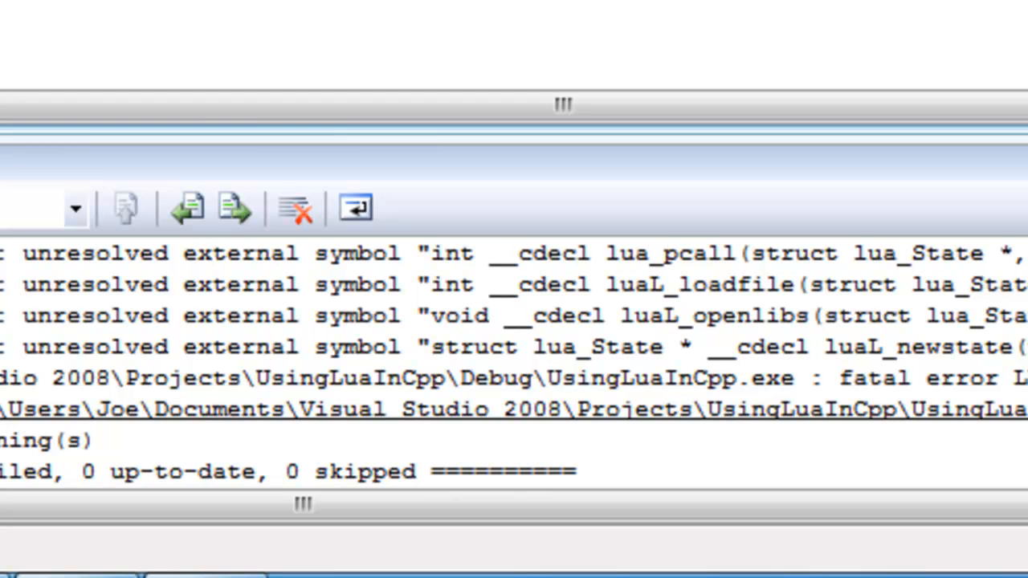